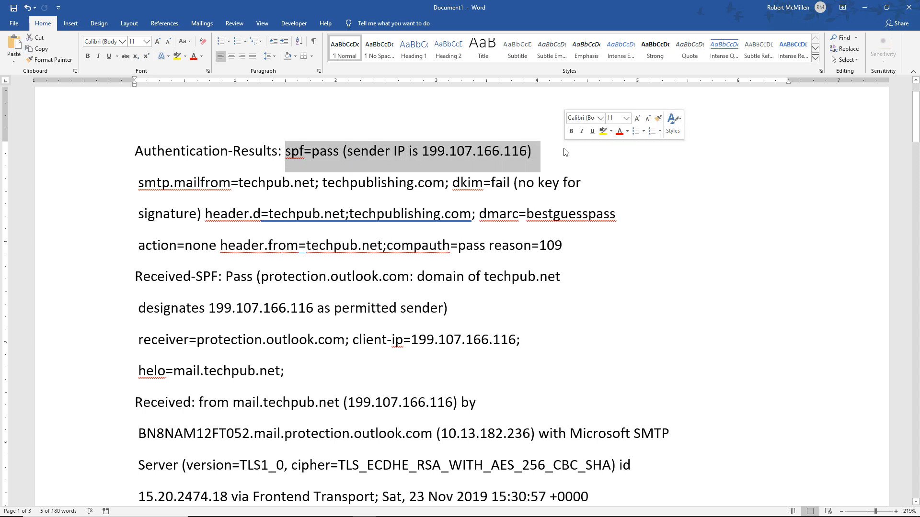
- Highlight the dmarc result in the email headers, then clear the highlight
click(494, 182)
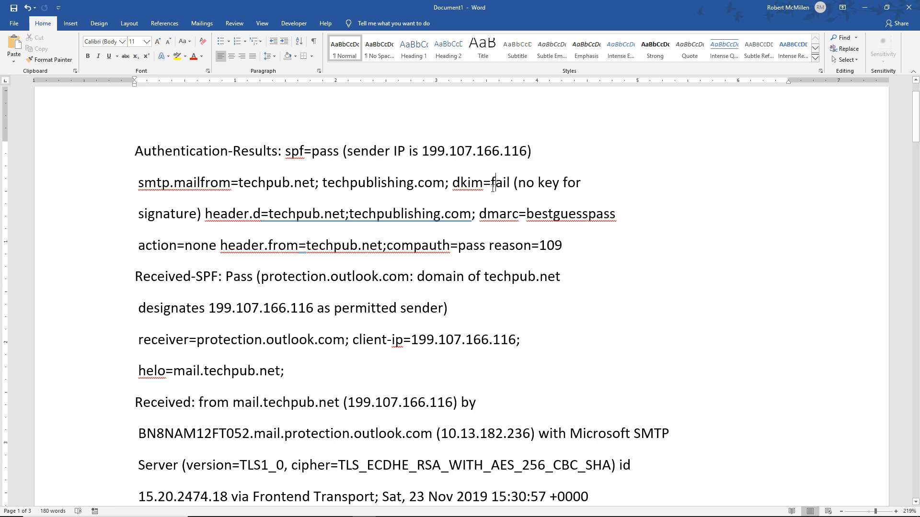
drag(451, 183, 616, 213)
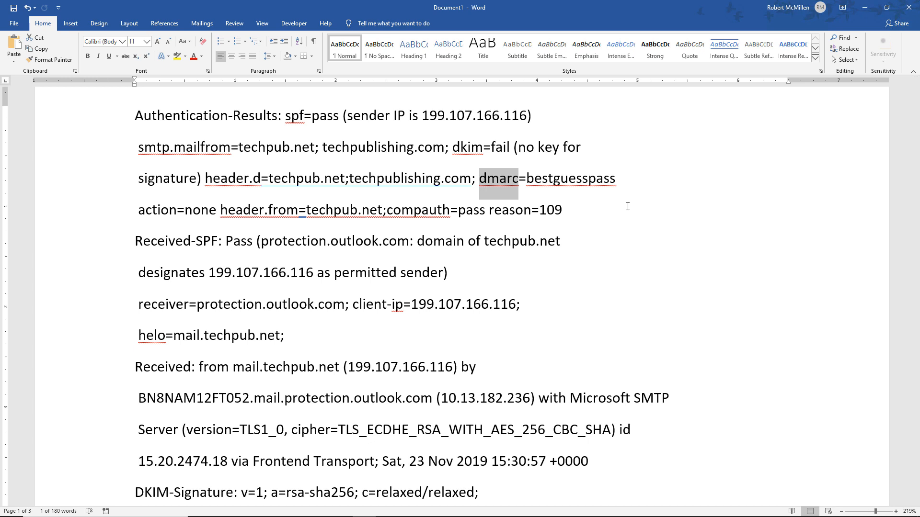
mouse_move(575, 199)
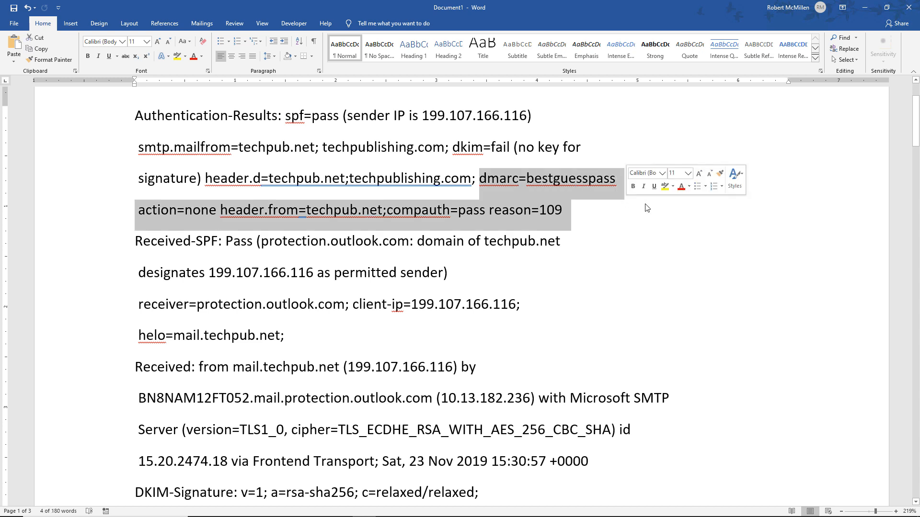
click(446, 273)
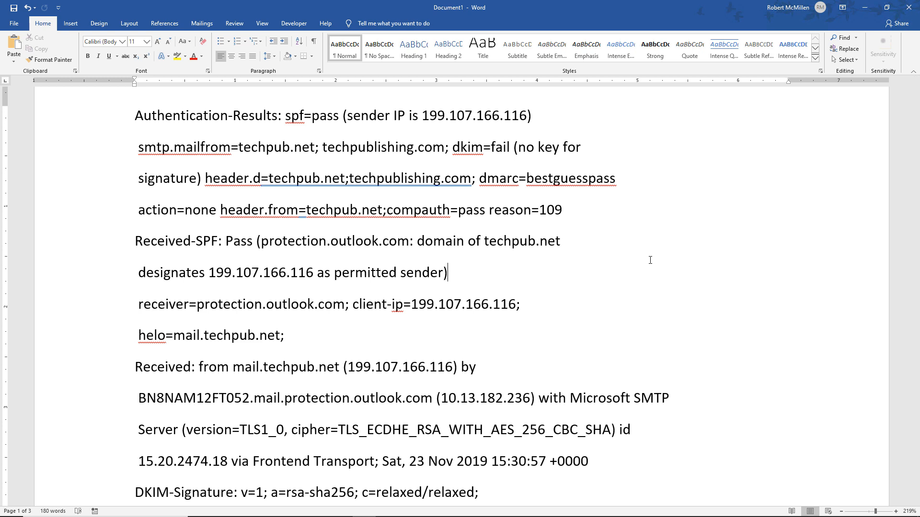
mouse_move(634, 253)
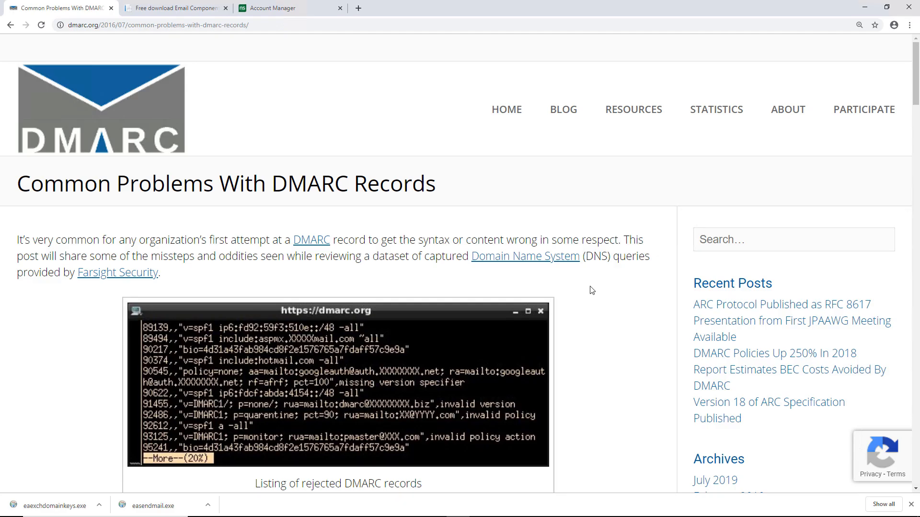
- Scroll further down the headers and return to the EmailArchitect downloads page
scroll(down, 3)
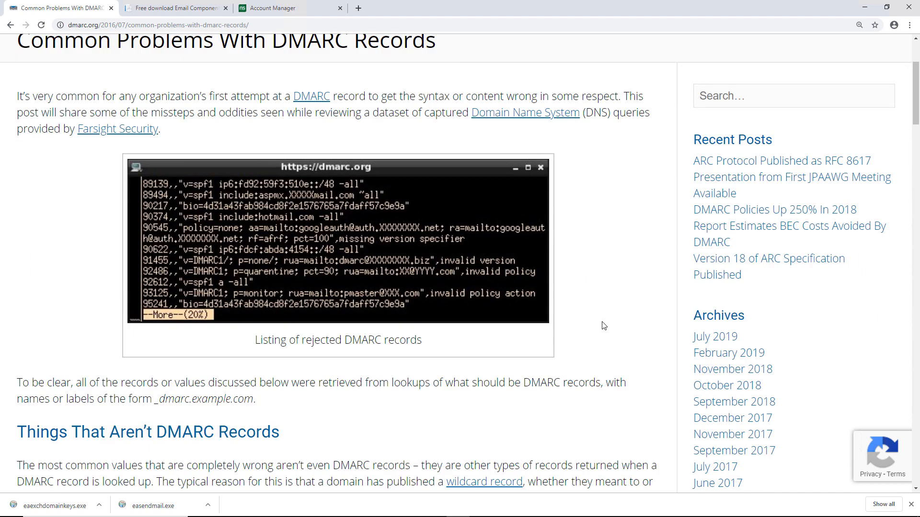
scroll(down, 3)
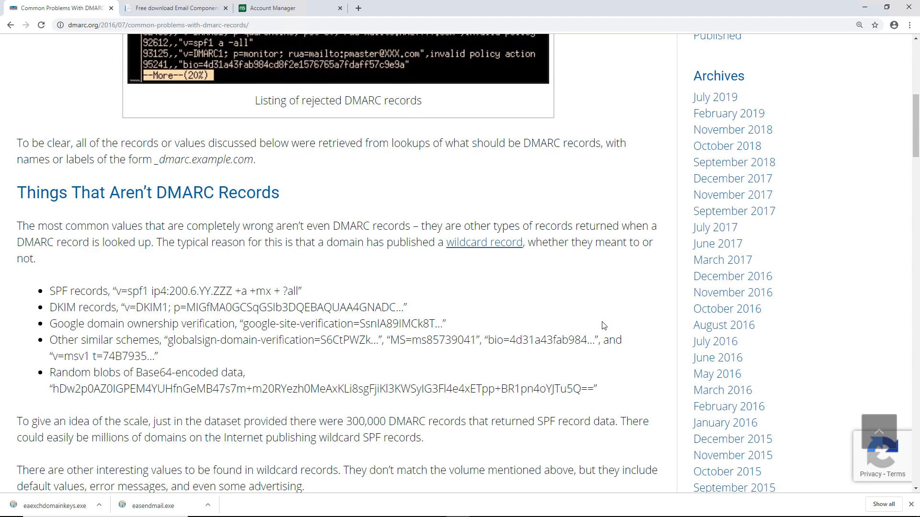
scroll(down, 3)
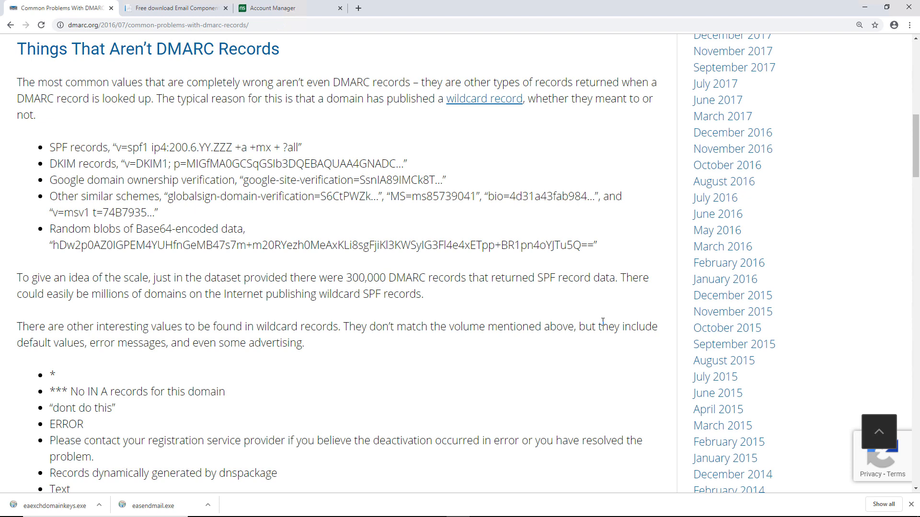
scroll(down, 3)
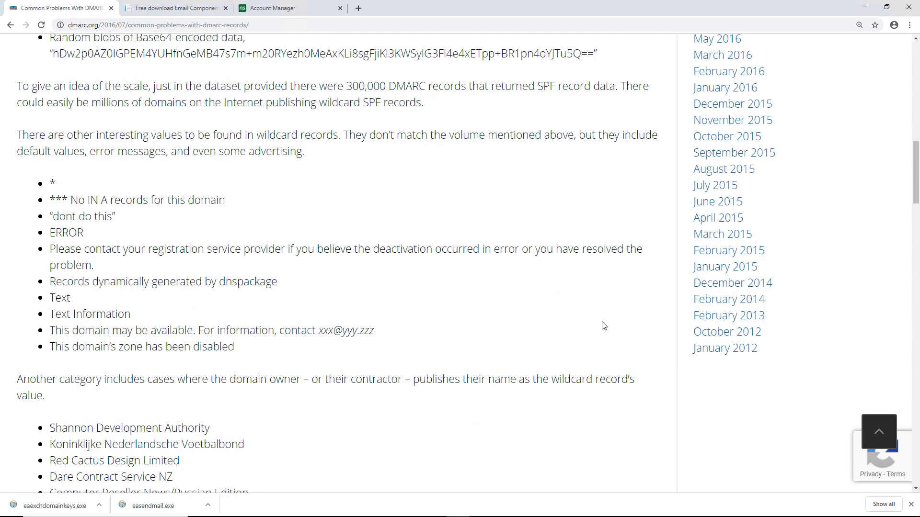
scroll(down, 3)
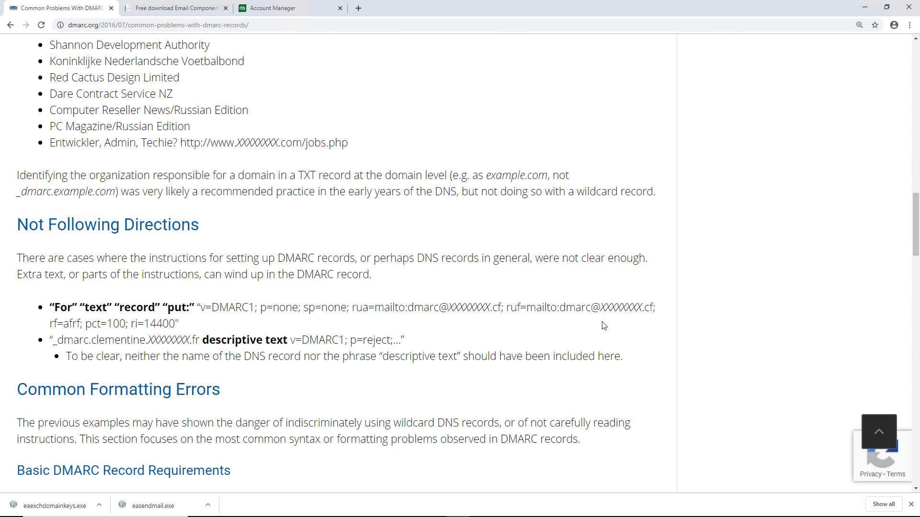
scroll(down, 3)
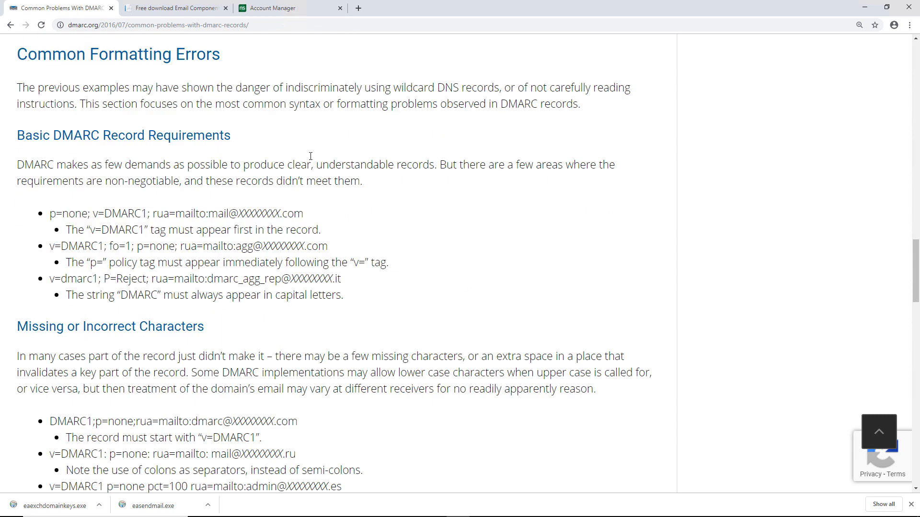
click(174, 7)
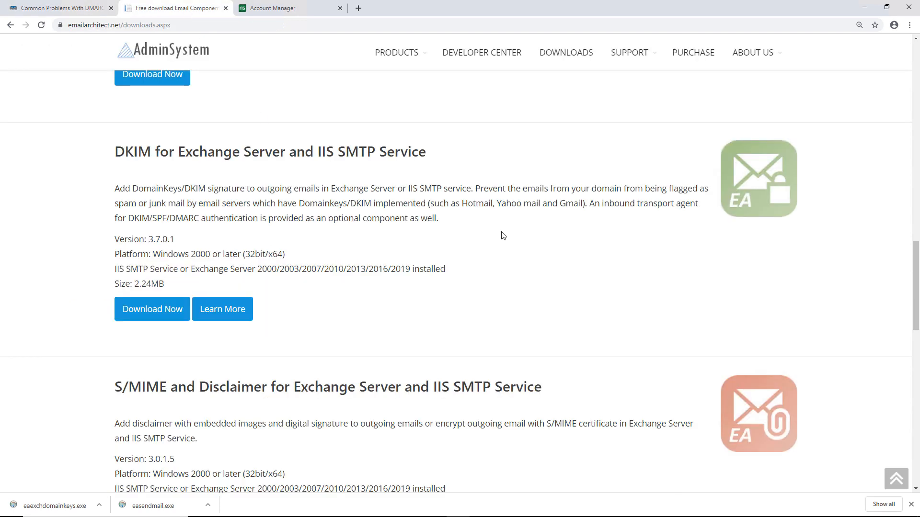
mouse_move(682, 296)
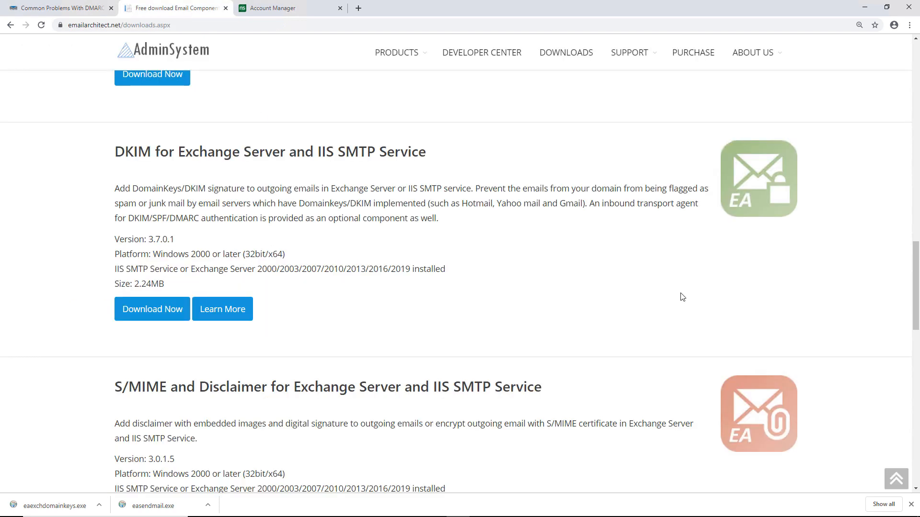
mouse_move(679, 291)
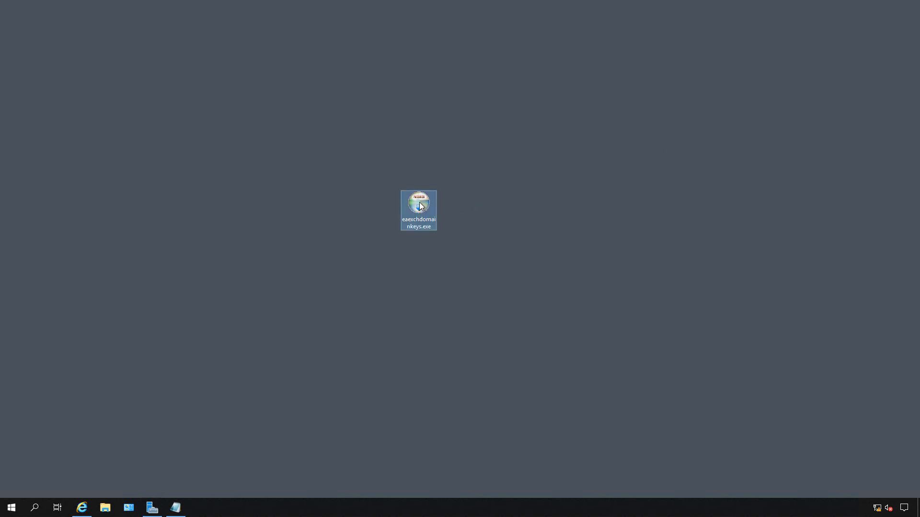
- Install DKIM for IIS SMTP and Exchange Server from eaexchdomainkeys.exe and launch DKIM Manager
double_click(419, 205)
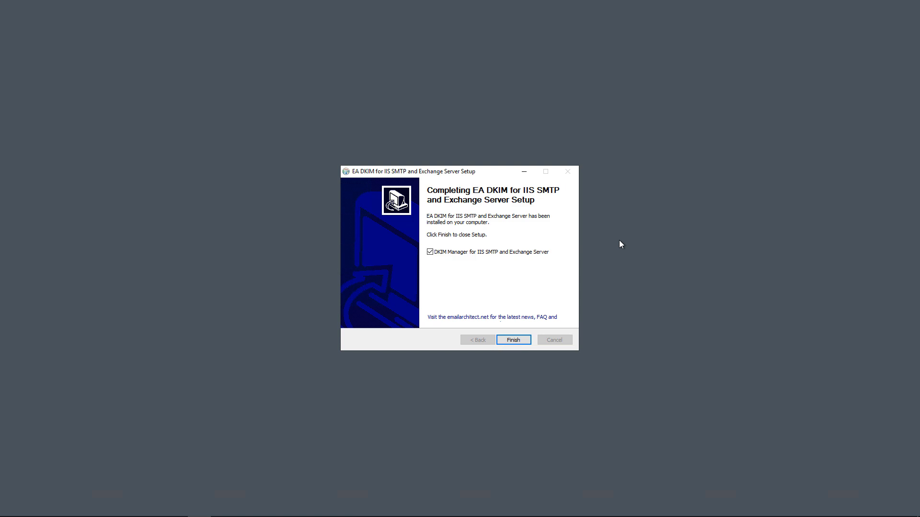
mouse_move(540, 365)
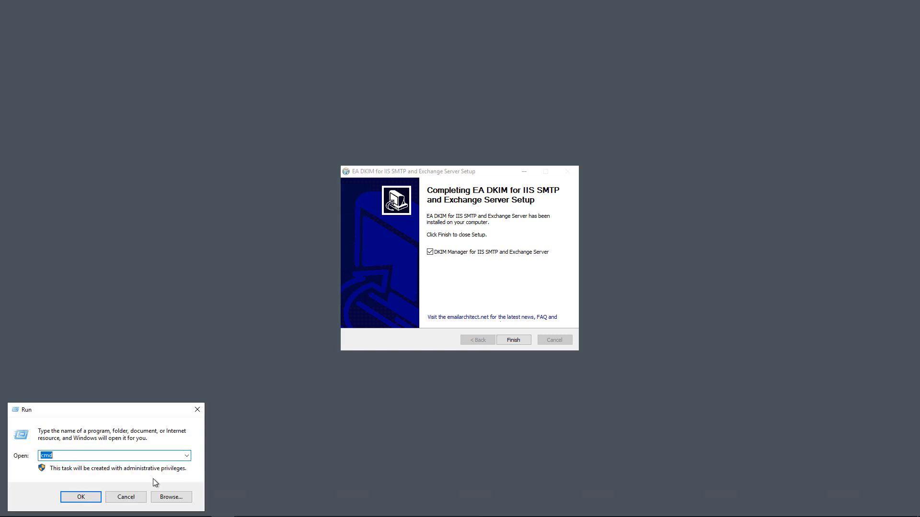
text(services.)
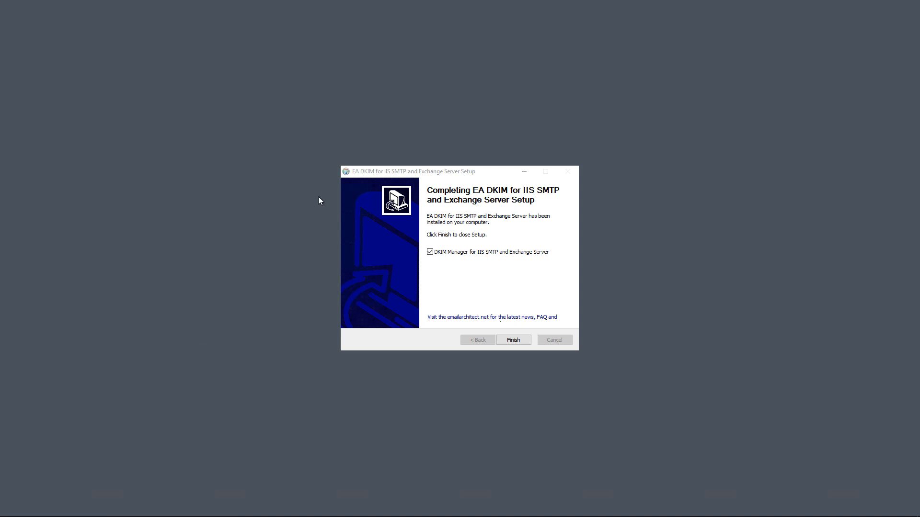
click(513, 339)
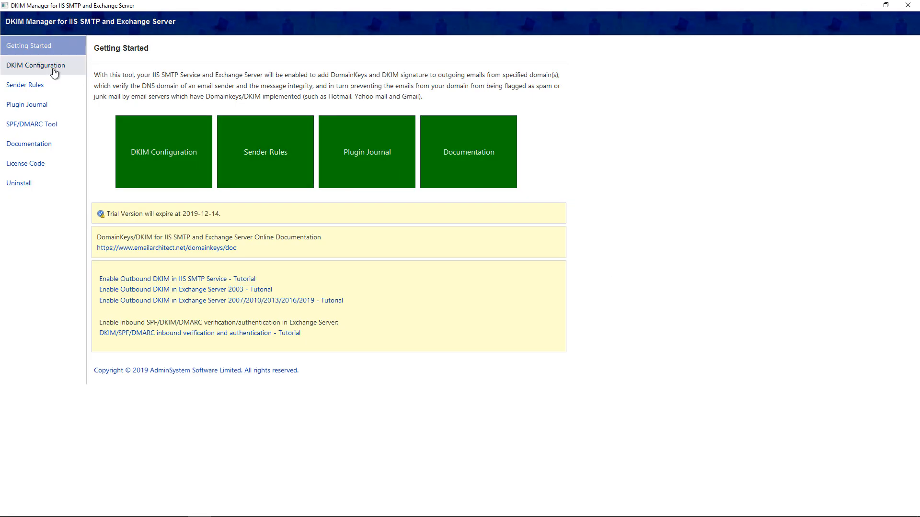
- Create and save a new DKIM configuration for sender domain techpublishing.net with default settings
click(36, 66)
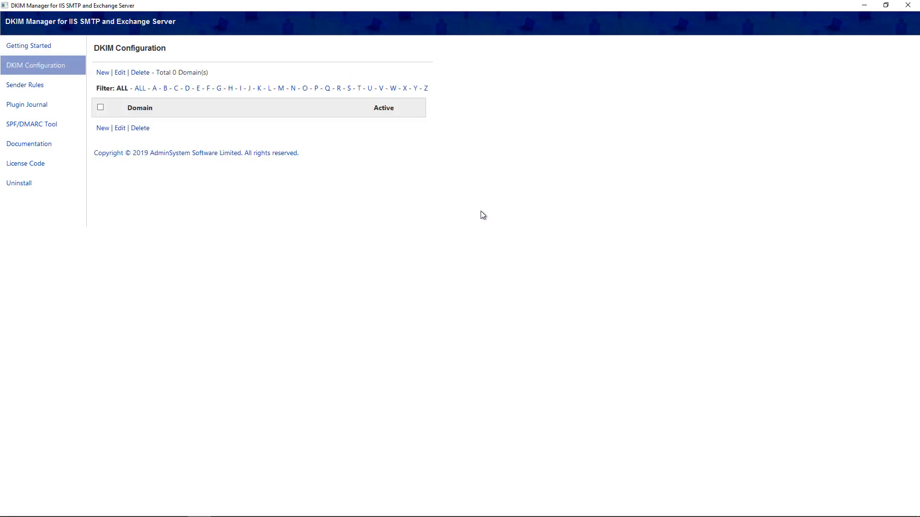
click(102, 73)
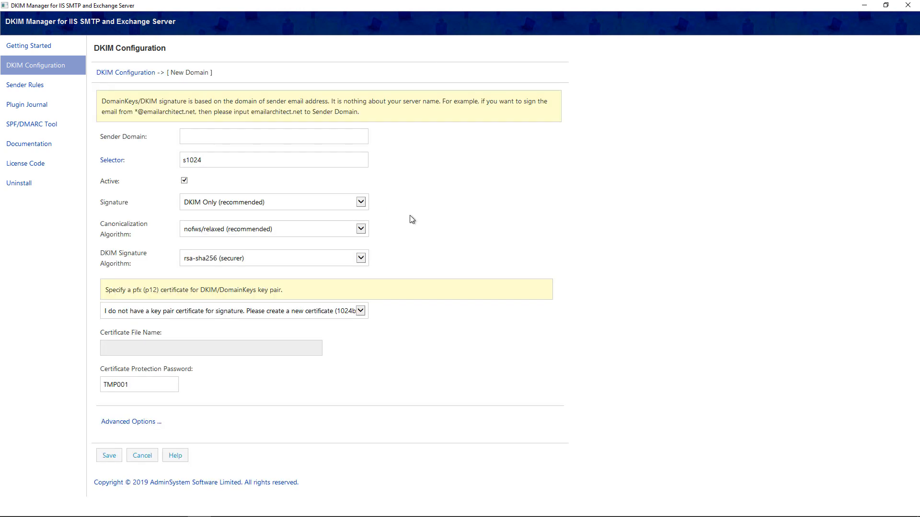
click(248, 137)
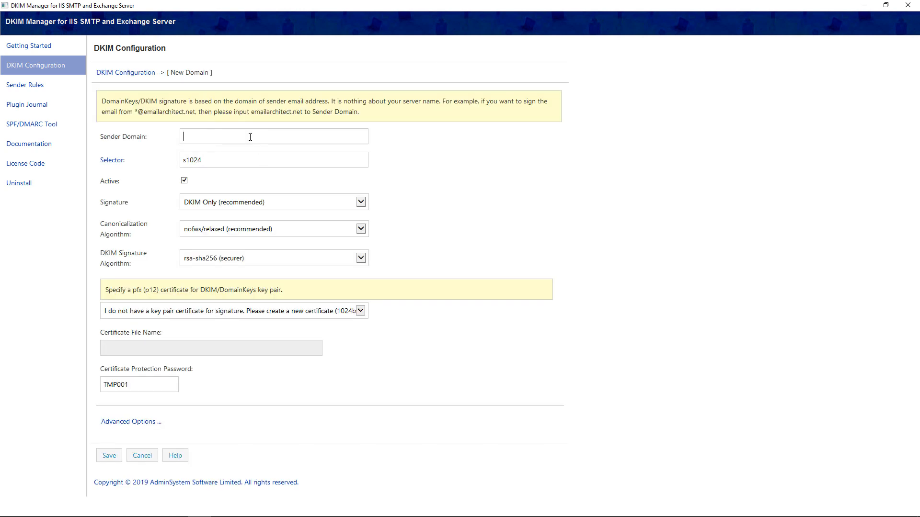
text(techpublishing.n)
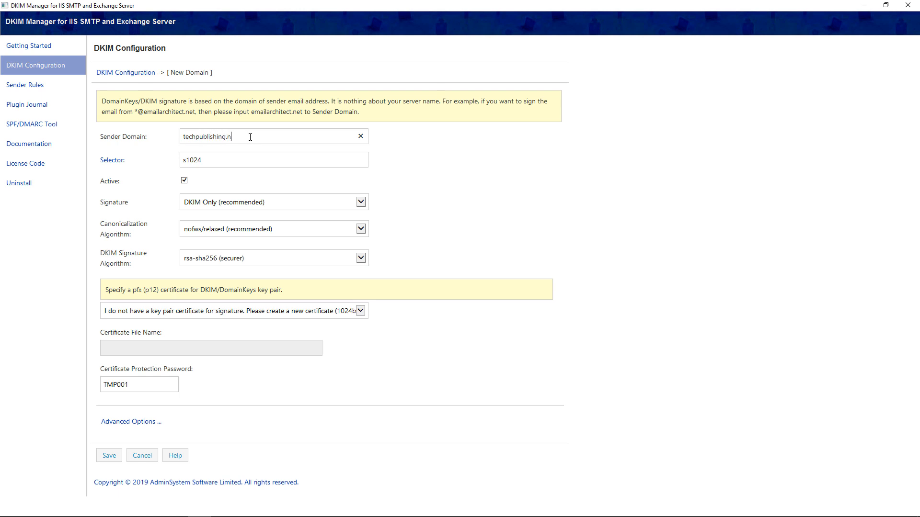
text(et)
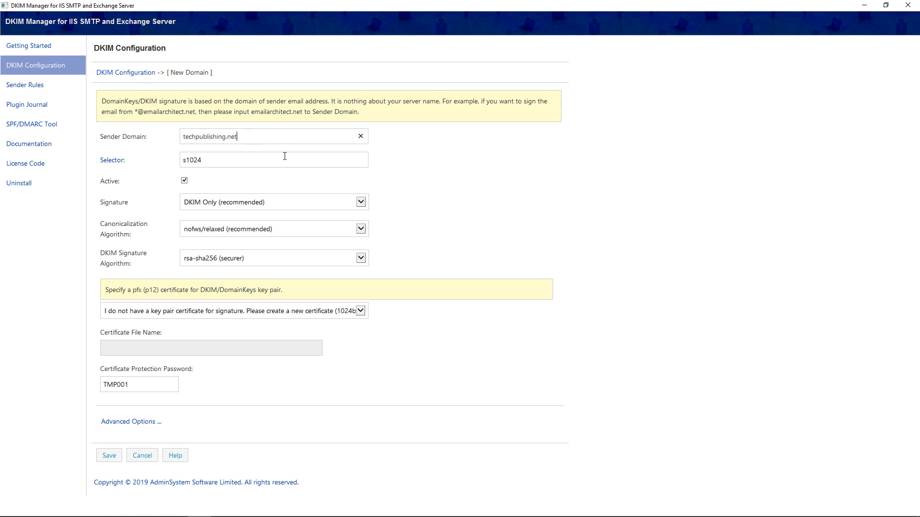
mouse_move(322, 165)
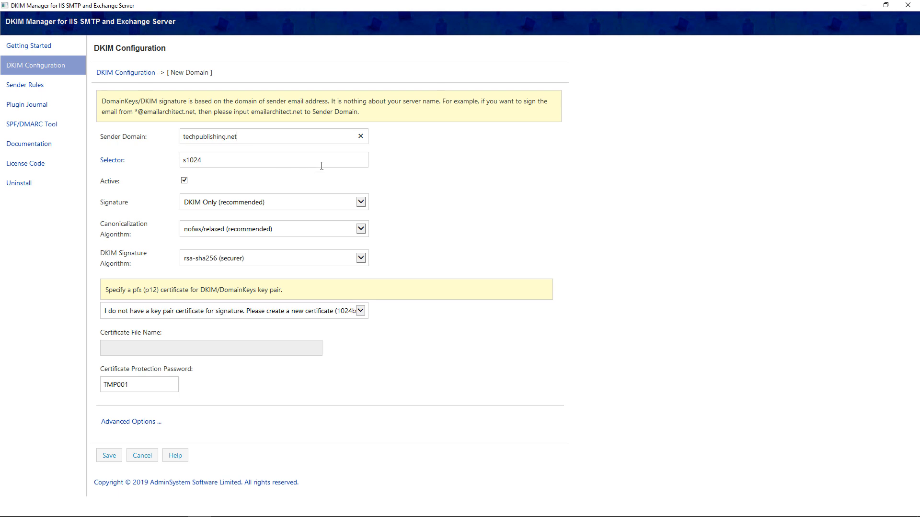
mouse_move(409, 162)
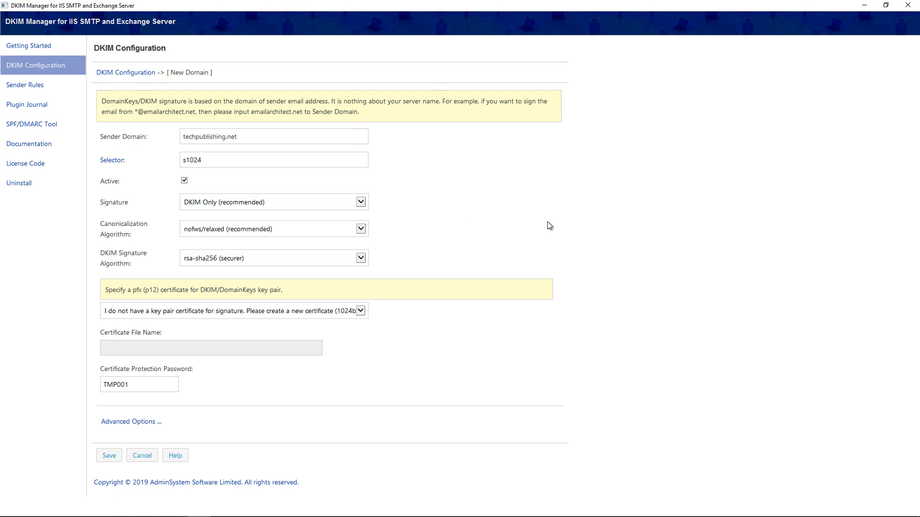
mouse_move(235, 437)
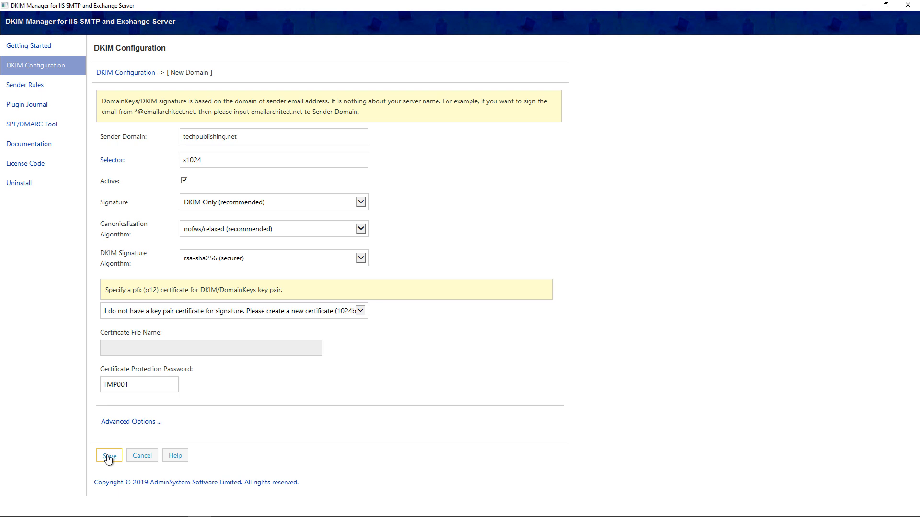
click(110, 455)
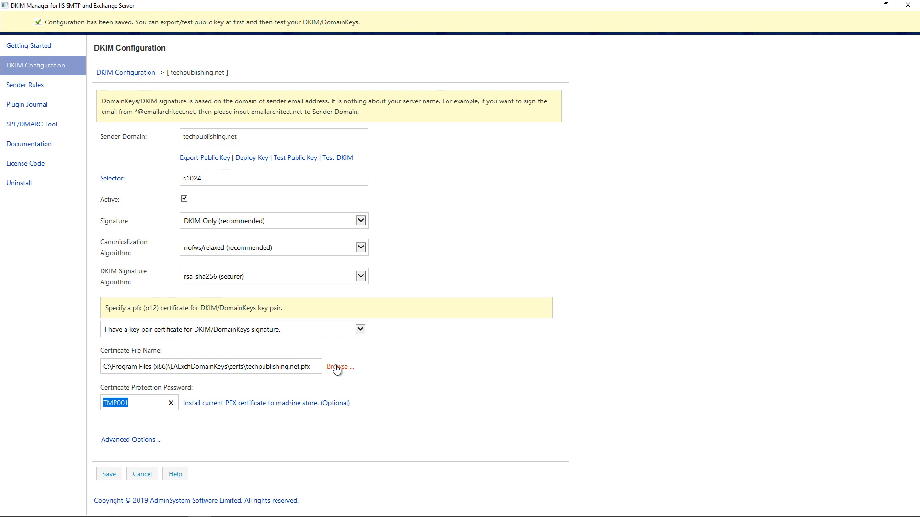
- Locate techpublishing.net.pfx on disk and choose Install PFX for it
click(339, 367)
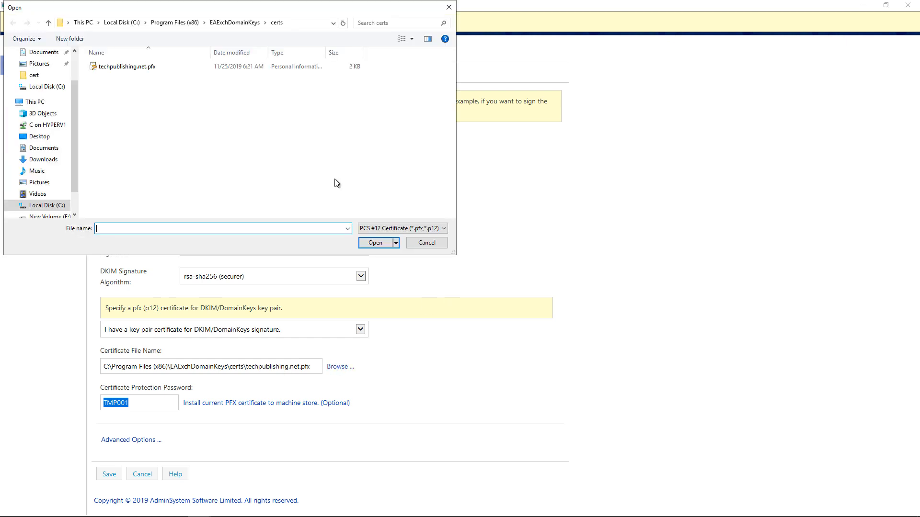
click(124, 66)
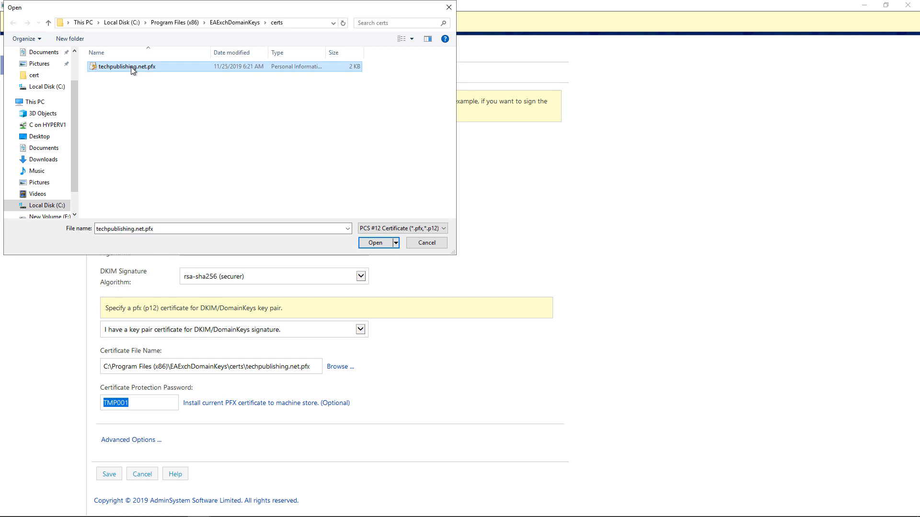
right_click(130, 66)
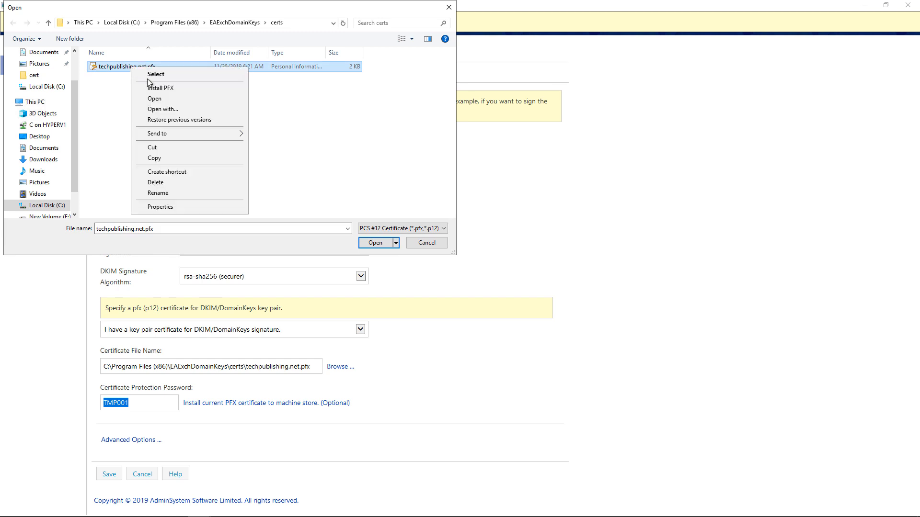
click(161, 88)
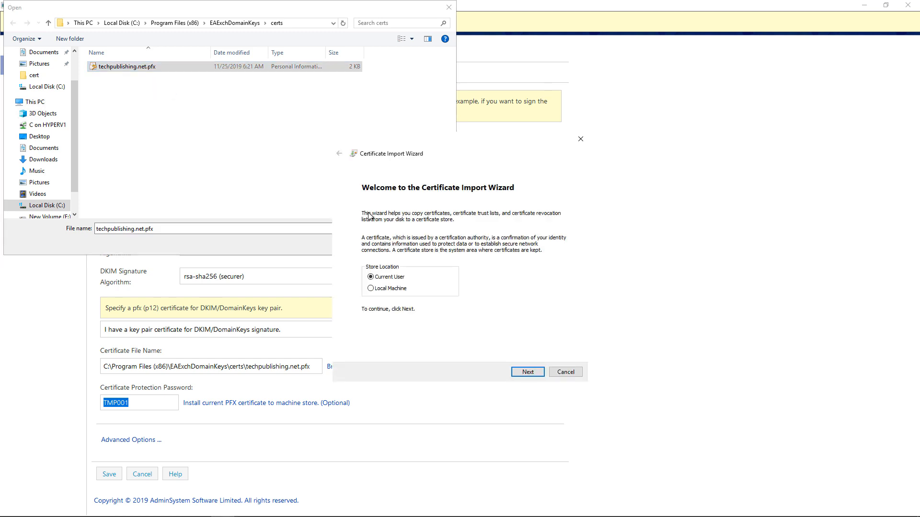
- Import the certificate using the pasted password and automatic store, then cancel the Open dialog
click(527, 372)
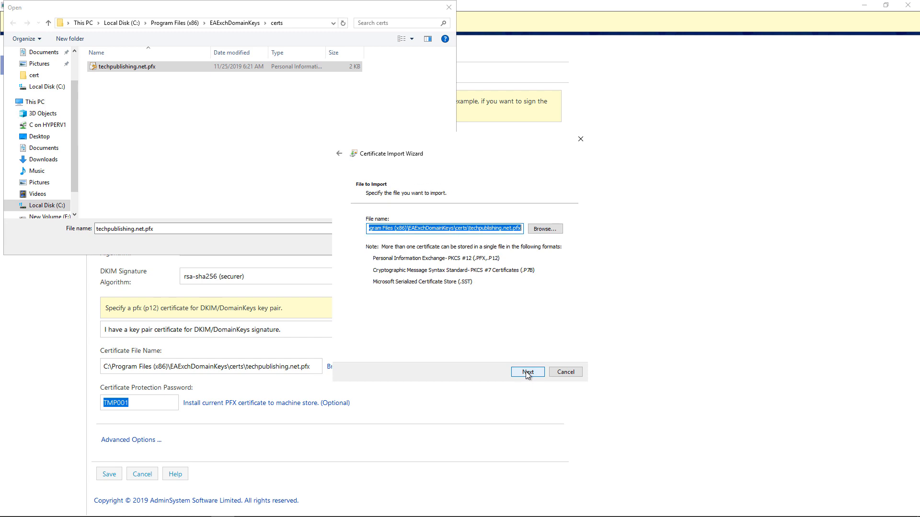
click(527, 372)
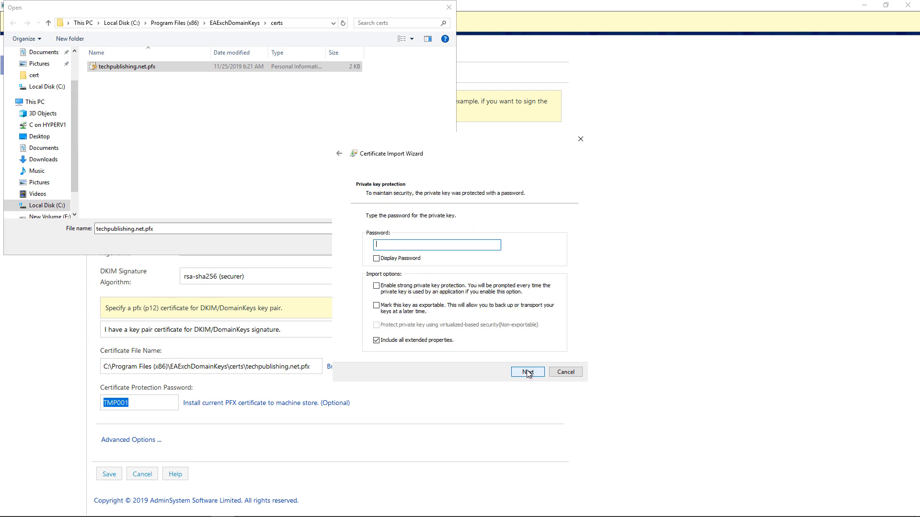
right_click(437, 245)
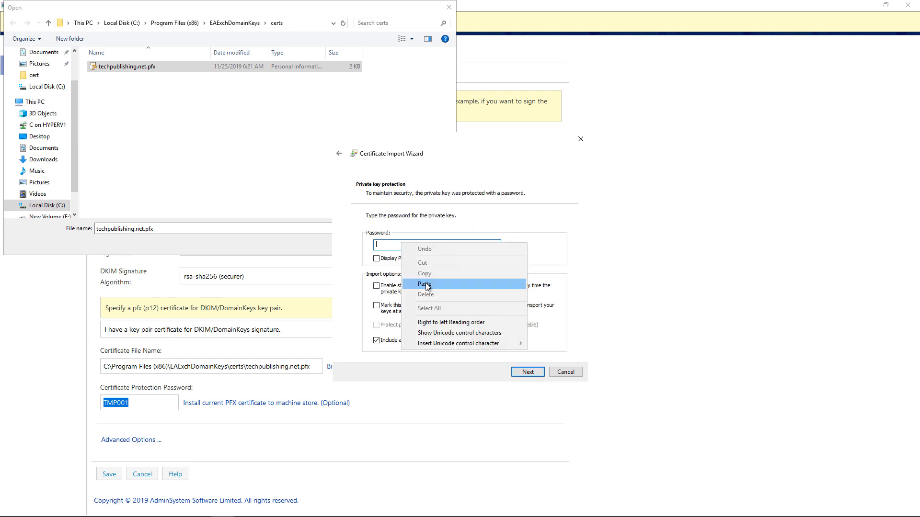
click(424, 284)
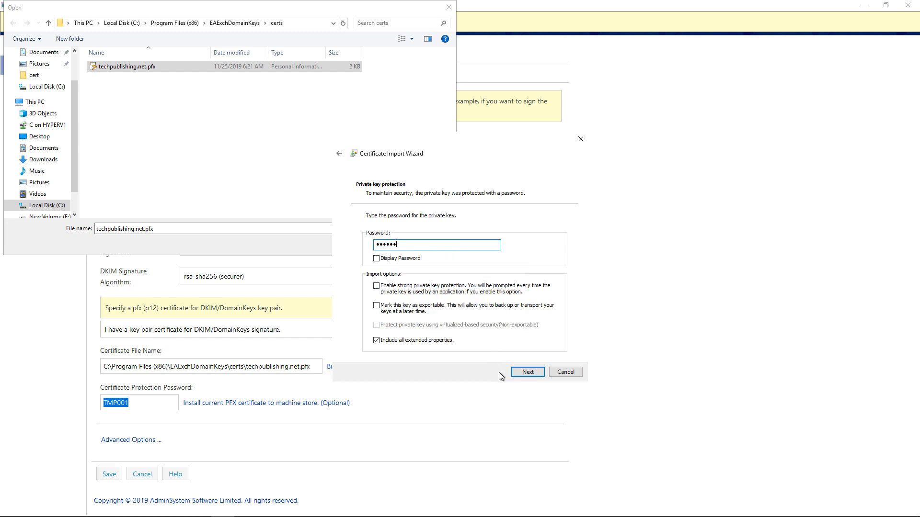
click(528, 371)
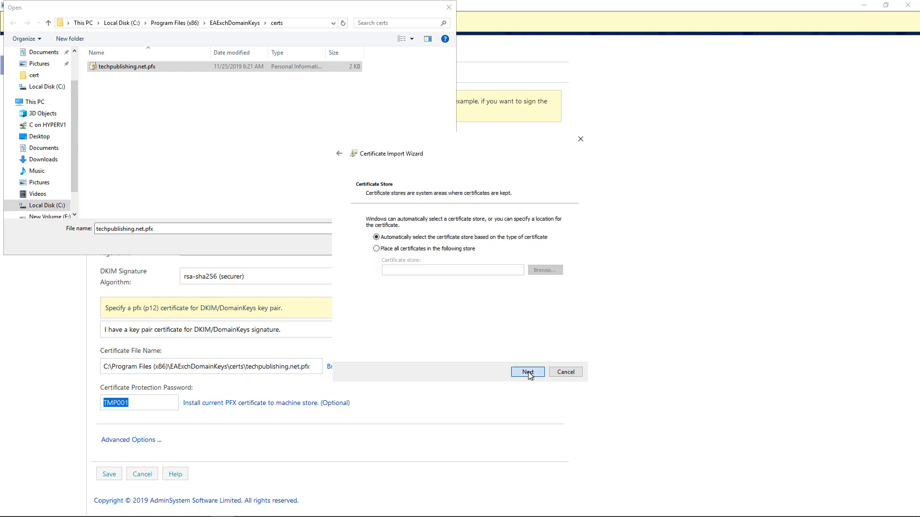
click(527, 371)
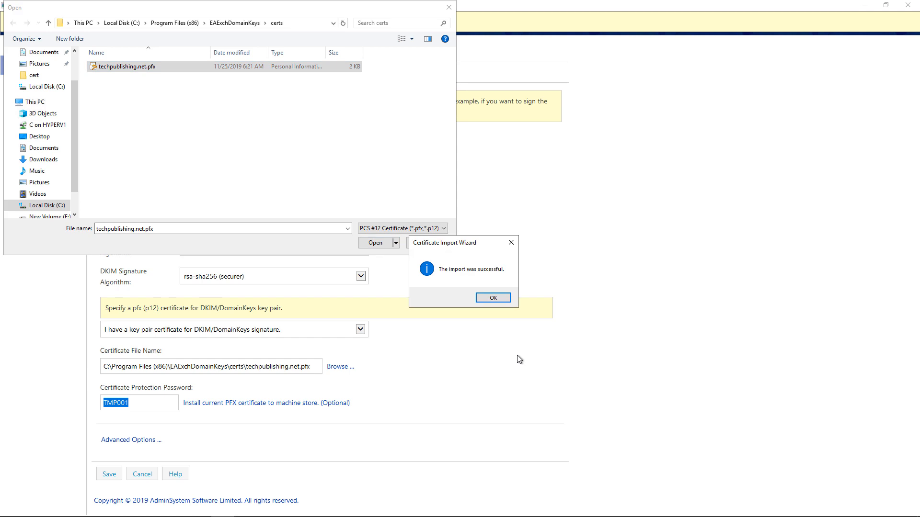
click(493, 298)
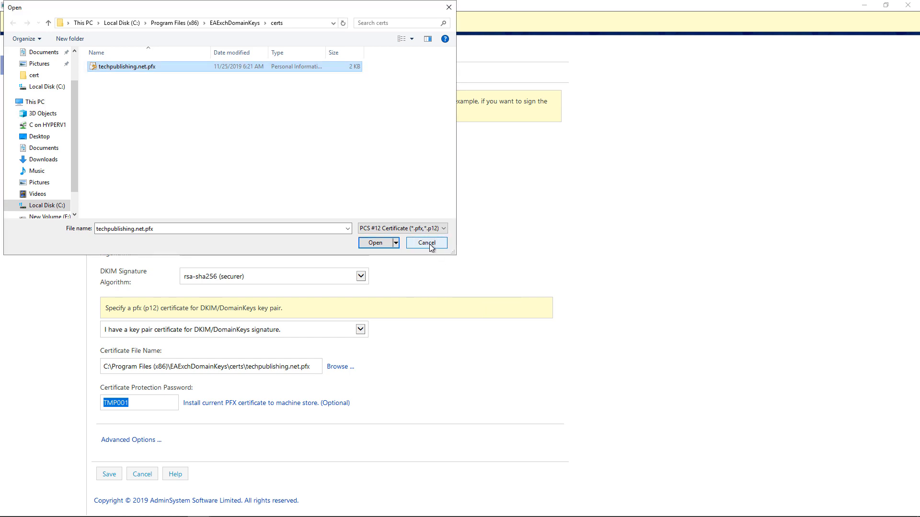
click(427, 242)
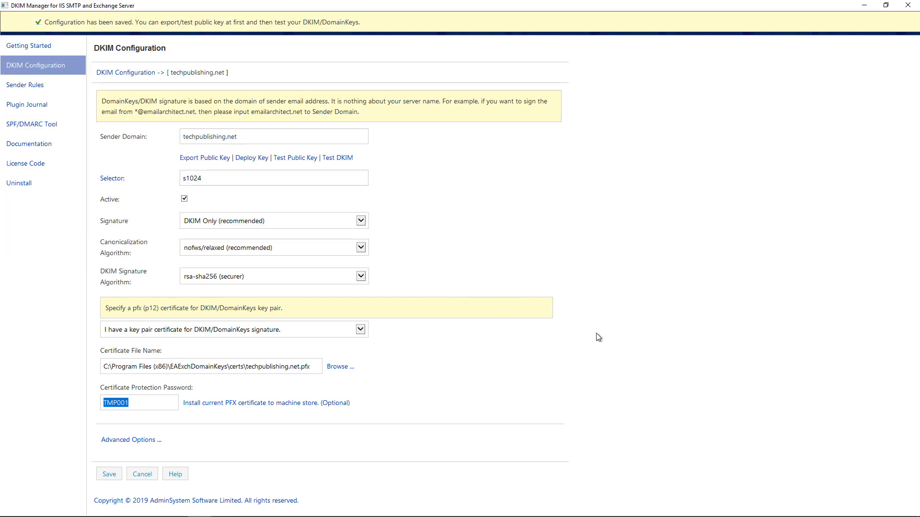
click(252, 157)
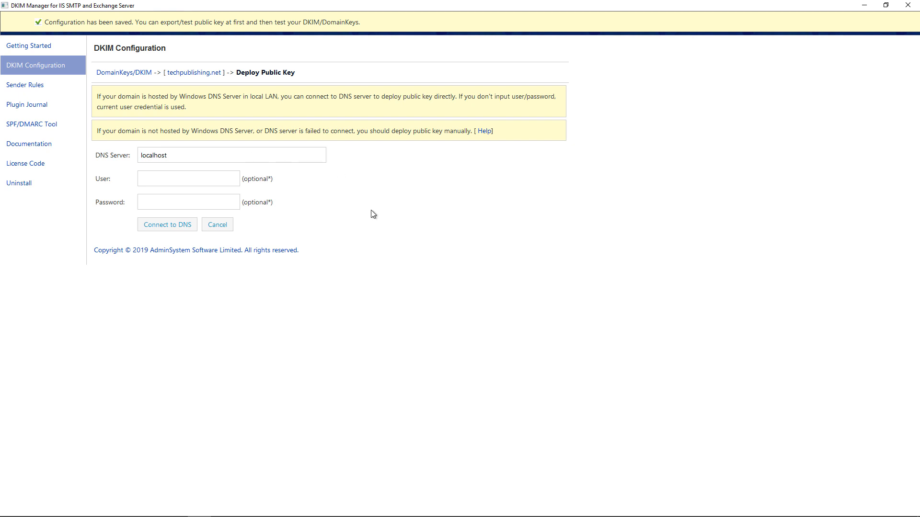
mouse_move(309, 222)
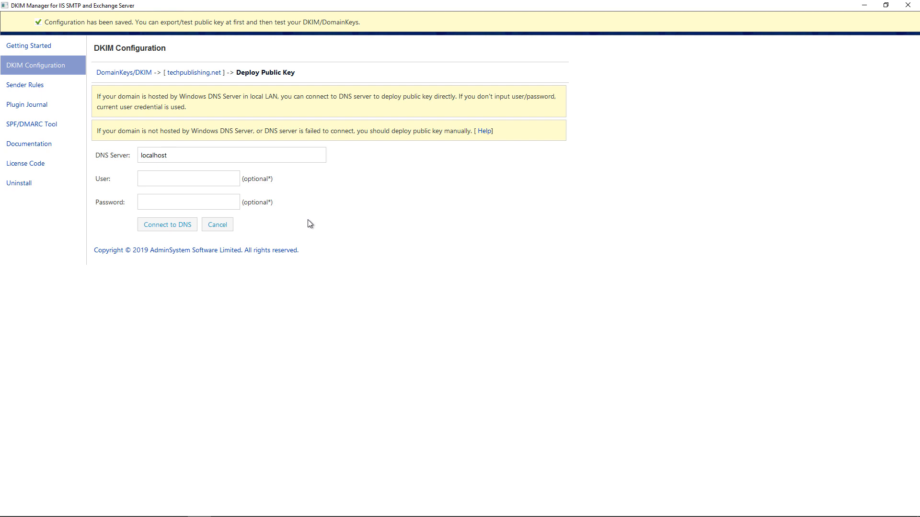
mouse_move(309, 216)
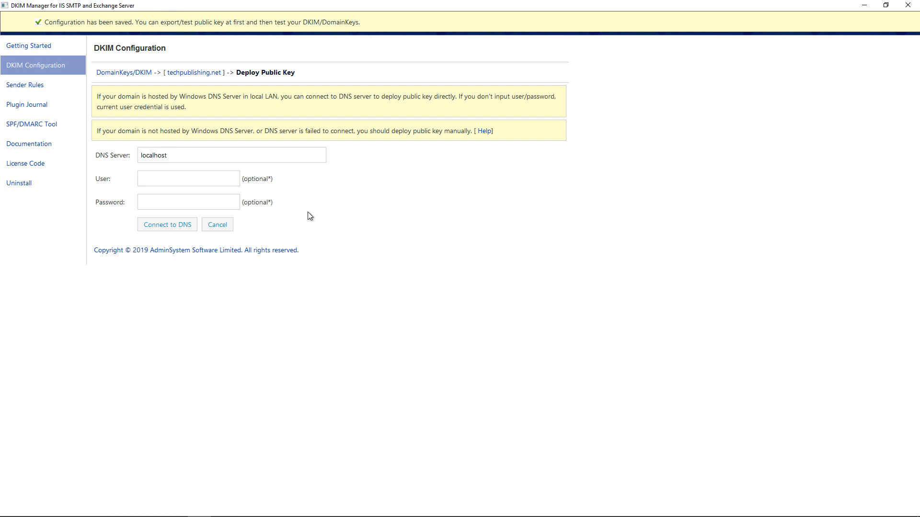
mouse_move(313, 216)
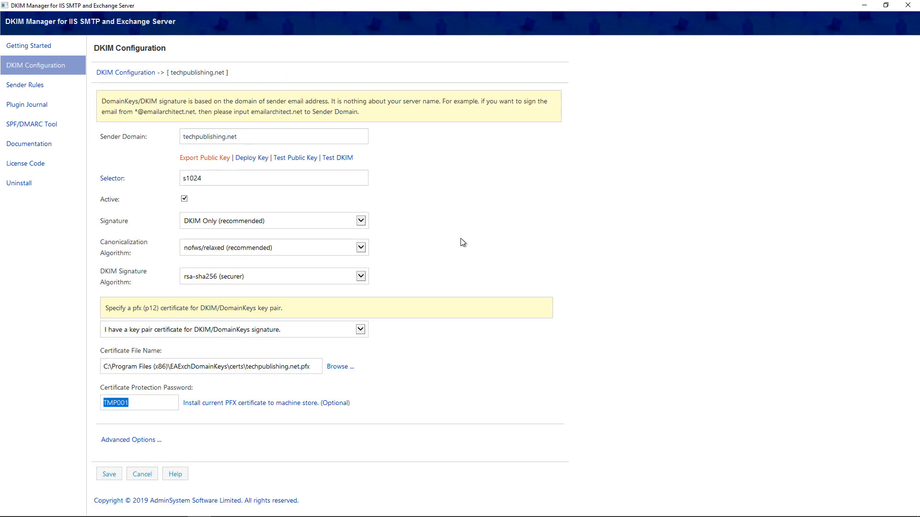
- Export the public key and copy the s1024._domainkey.techpublishing.net TXT record name
click(205, 158)
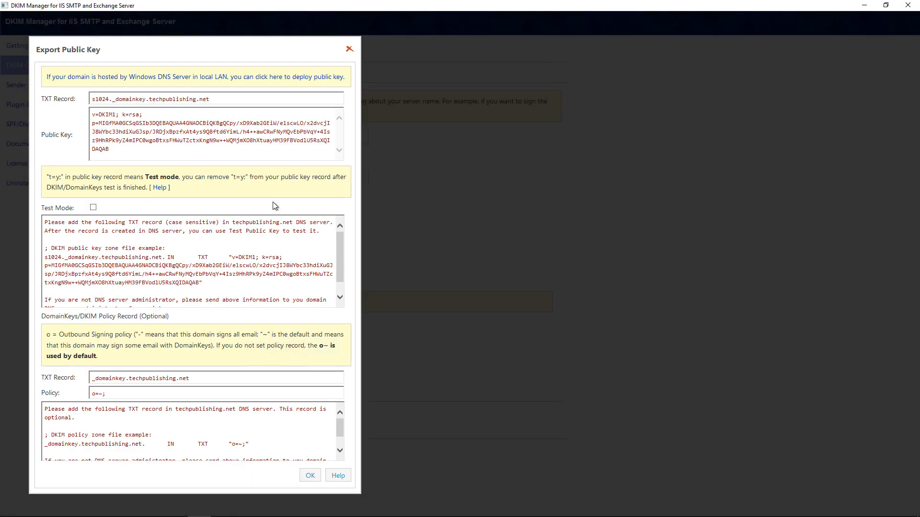
mouse_move(204, 149)
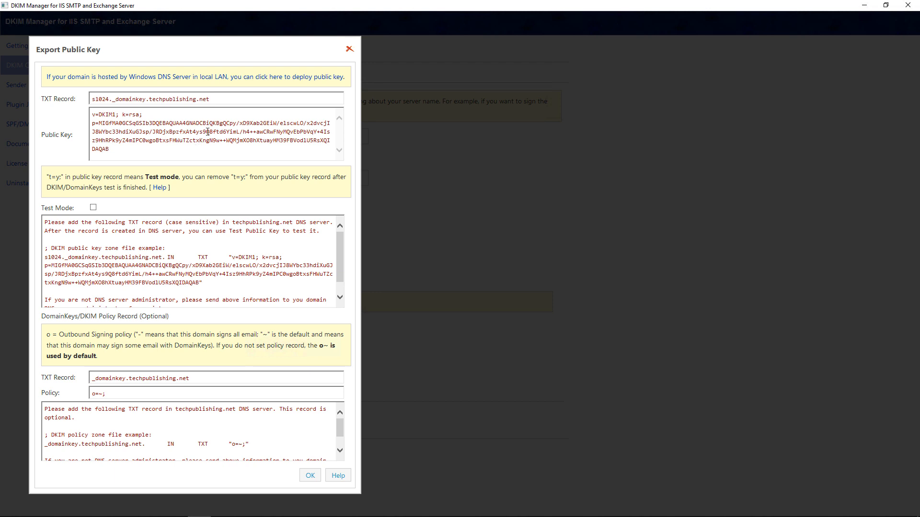
mouse_move(224, 108)
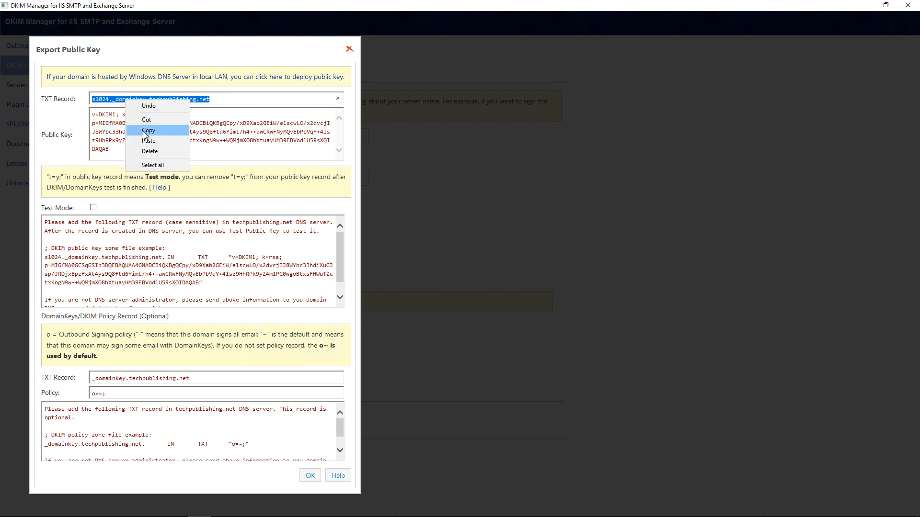
click(149, 131)
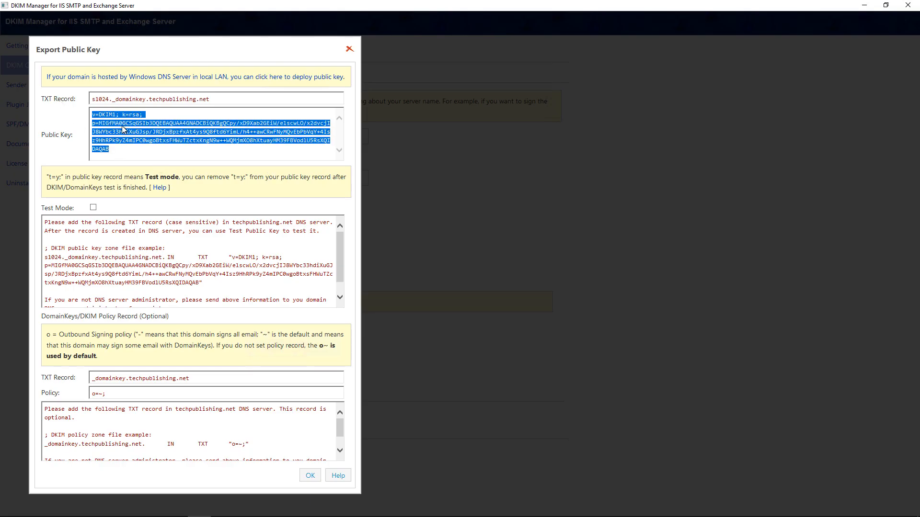
mouse_move(147, 161)
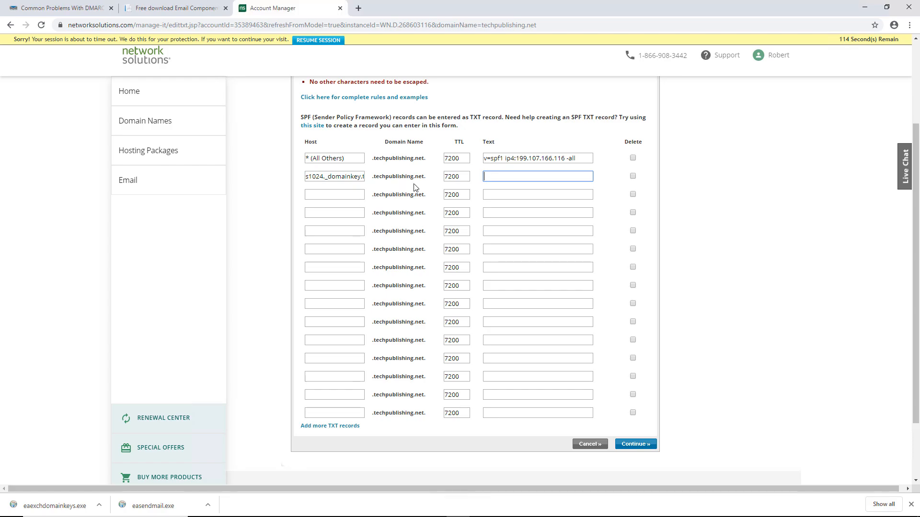
- Paste the v=DKIM1 public key into the second TXT record's Text field
right_click(538, 176)
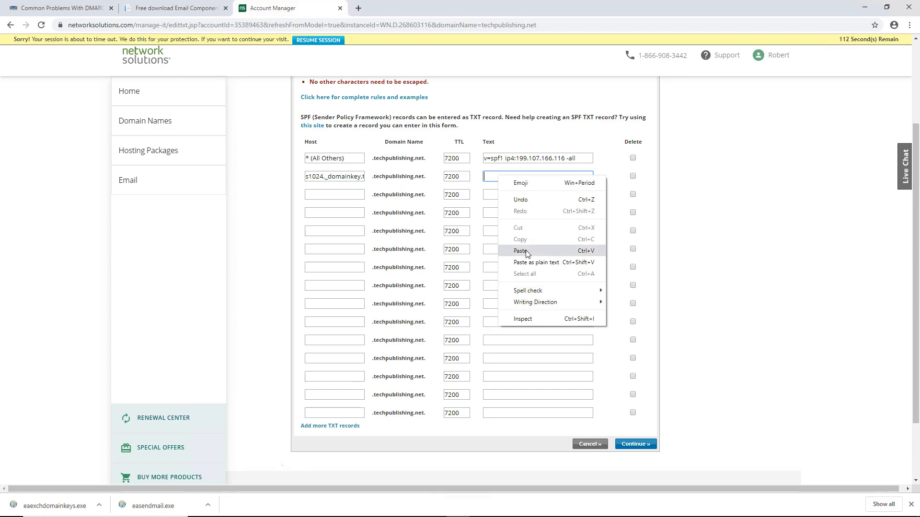
click(519, 251)
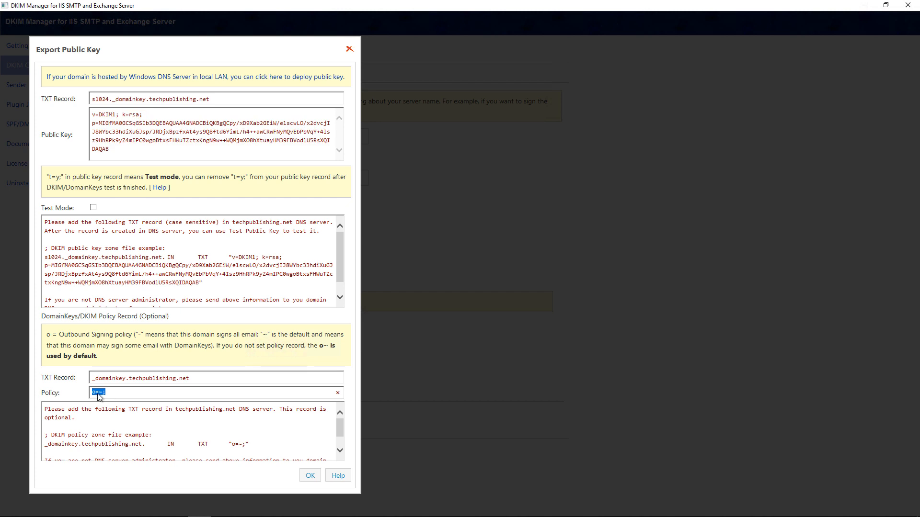
mouse_move(137, 396)
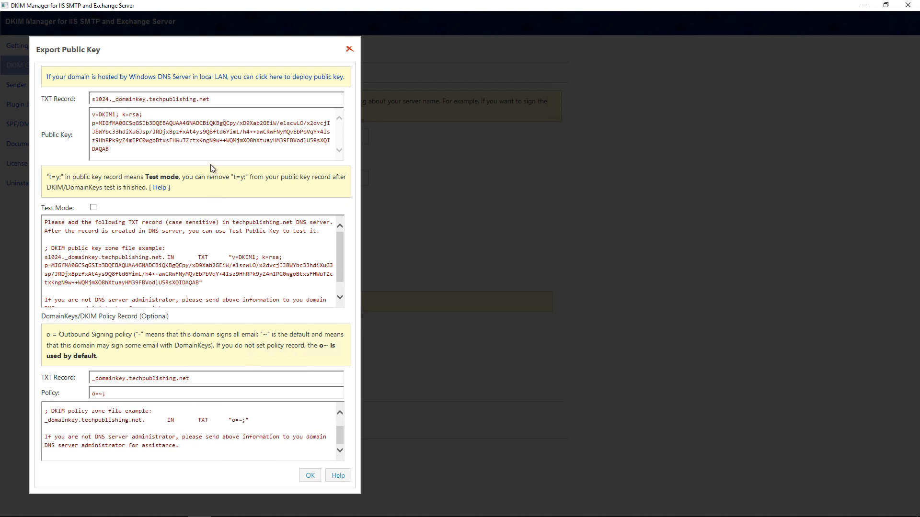
mouse_move(192, 327)
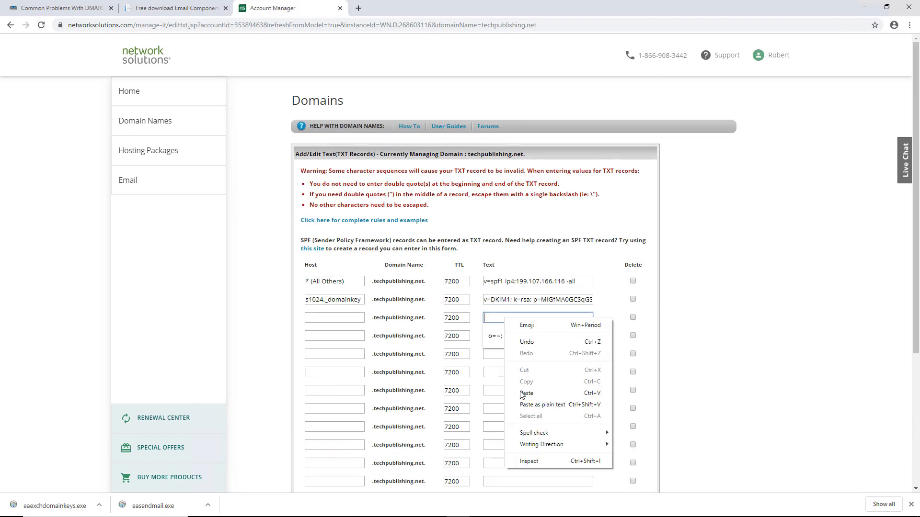
- Fill the third TXT record with host _domainkey and policy text o=~;
click(335, 318)
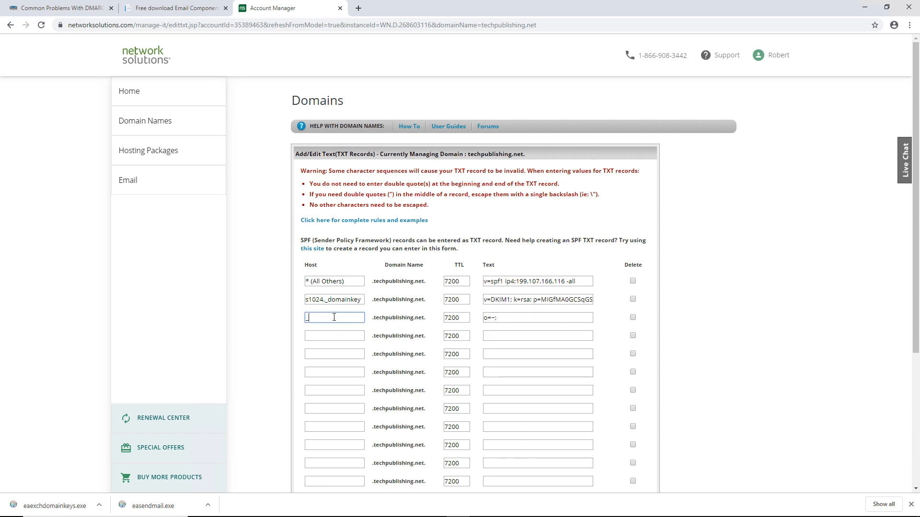
text(_domainkey)
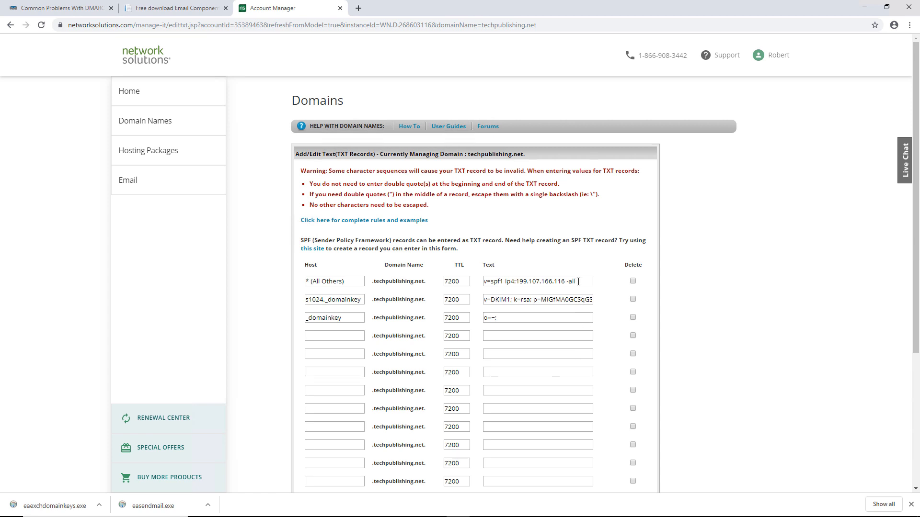
mouse_move(559, 299)
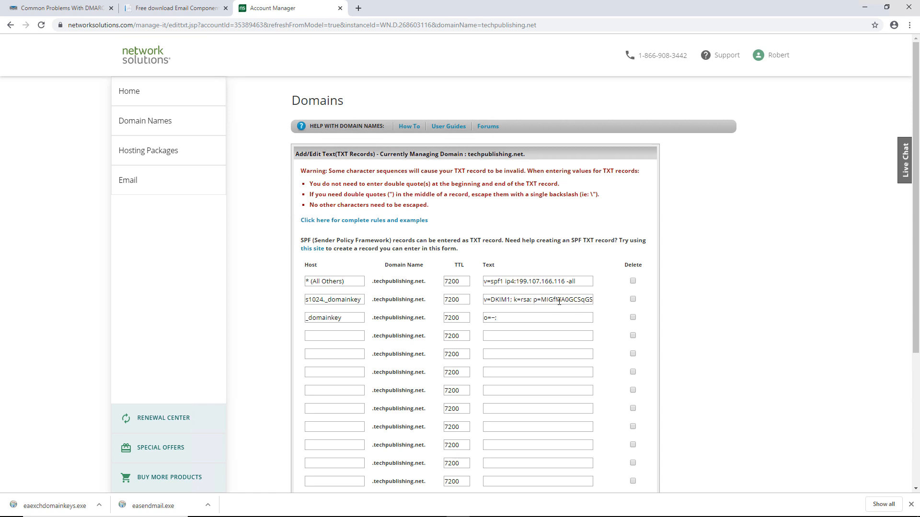
mouse_move(559, 297)
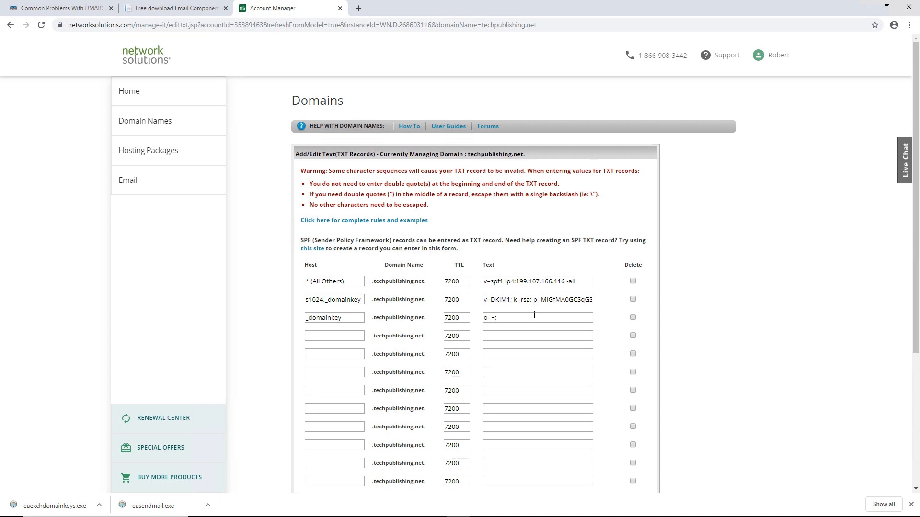
click(537, 318)
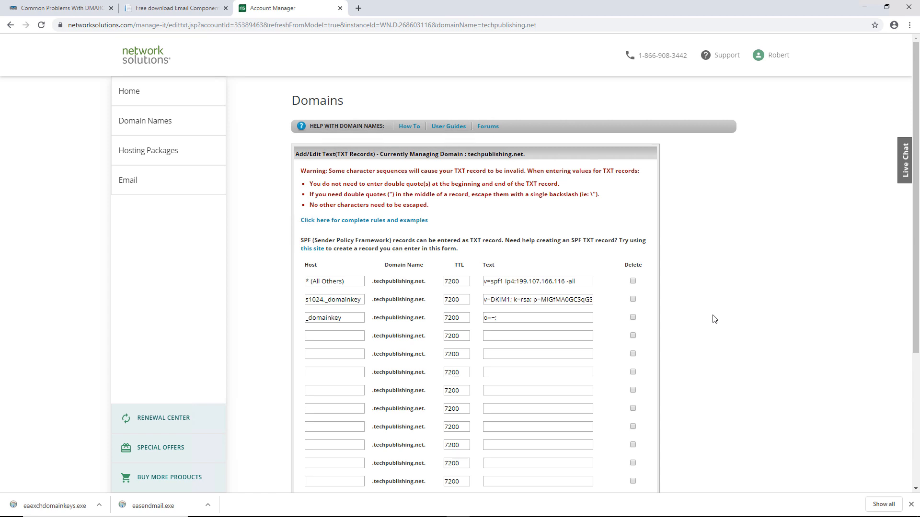
mouse_move(710, 327)
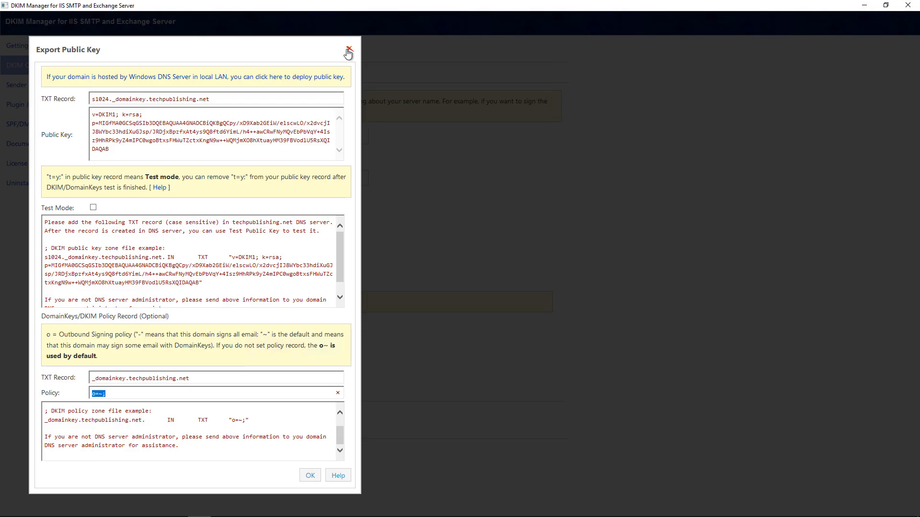
- Close the public key window, run an SPF check for techpublishing.net, and select the suggested value
click(350, 48)
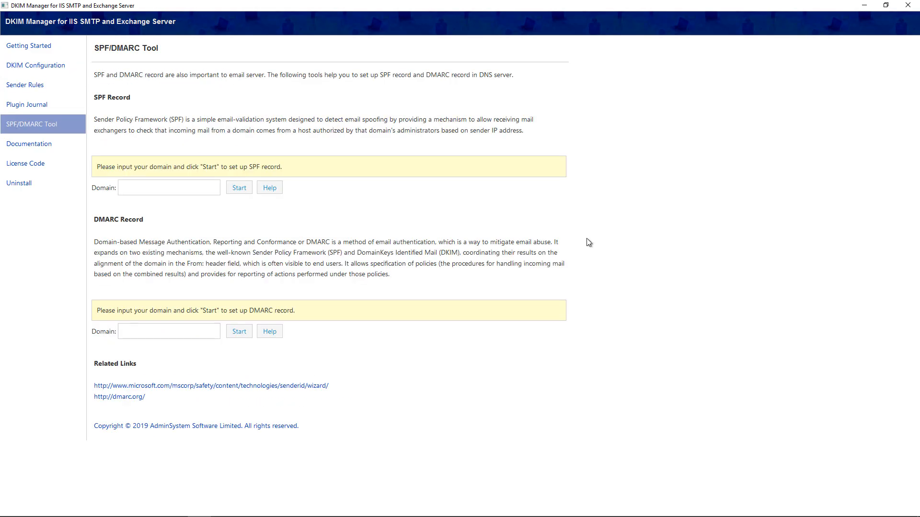
mouse_move(245, 215)
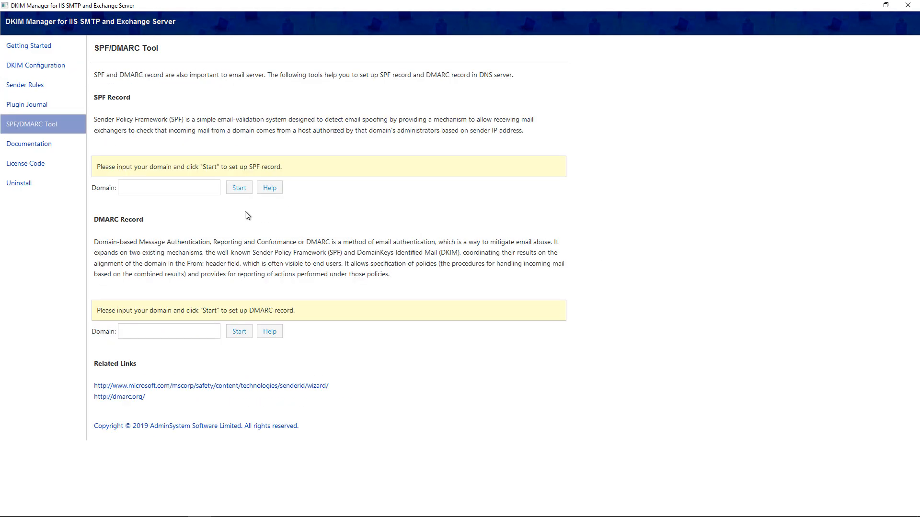
click(163, 187)
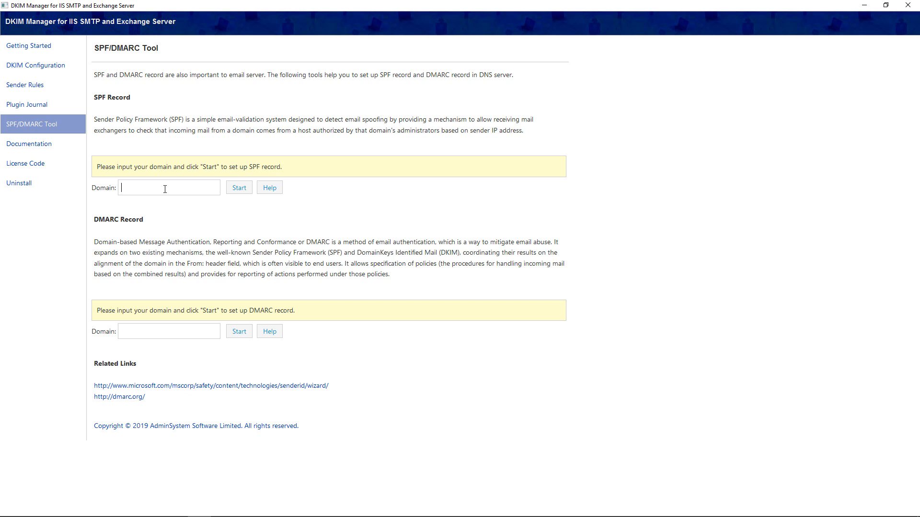
text(techpublishing.net)
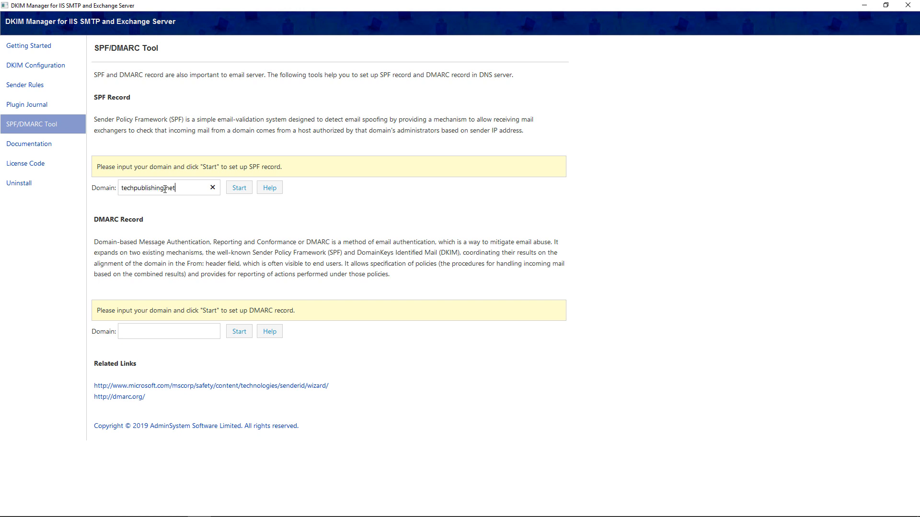
click(238, 187)
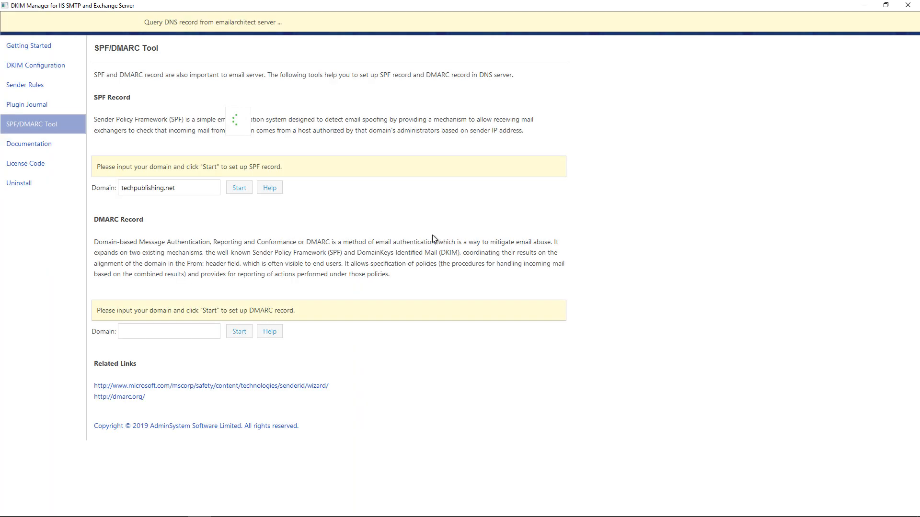
click(239, 187)
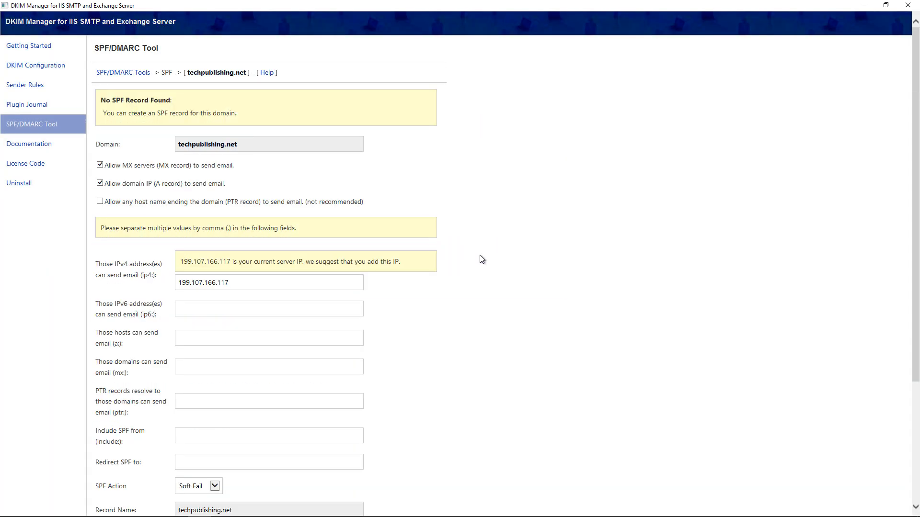
scroll(down, 3)
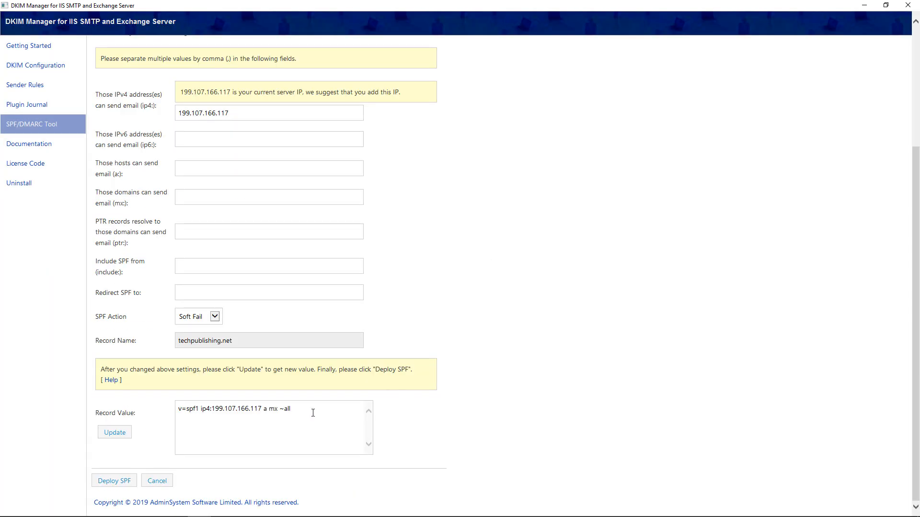
triple_click(233, 409)
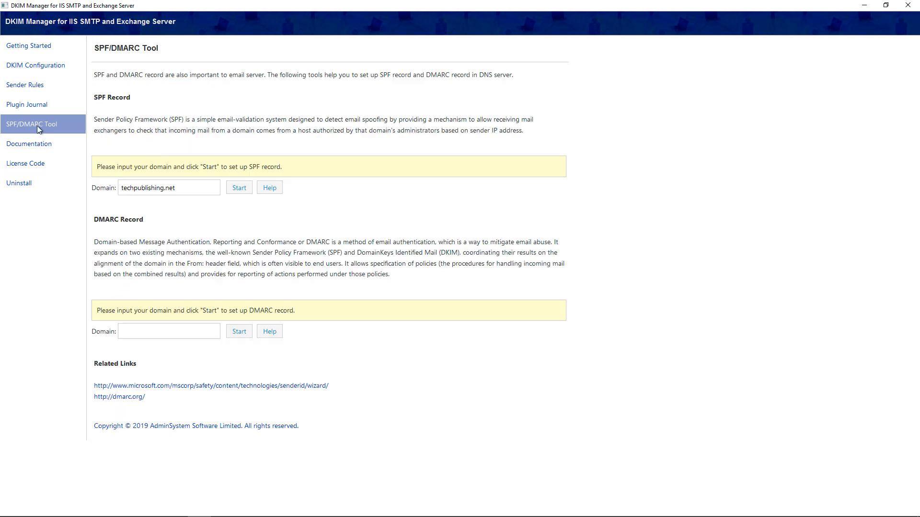
mouse_move(331, 339)
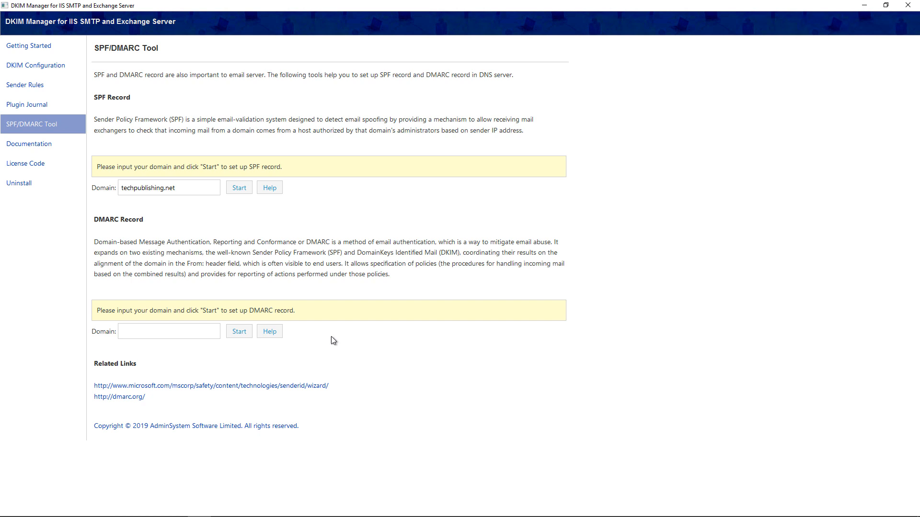
- Look up DMARC for techpublishing.net and generate the v=DMARC1; p=none; pct=100 record
text(tech)
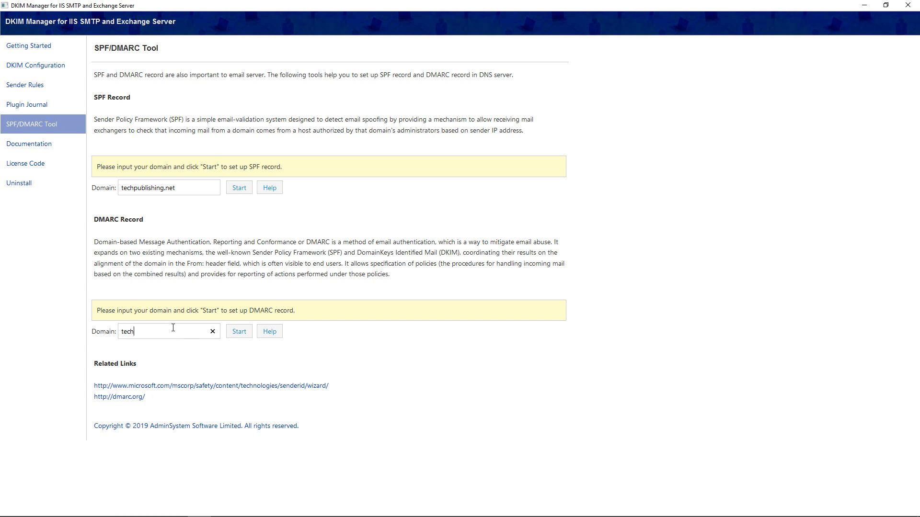
text(publishing.net)
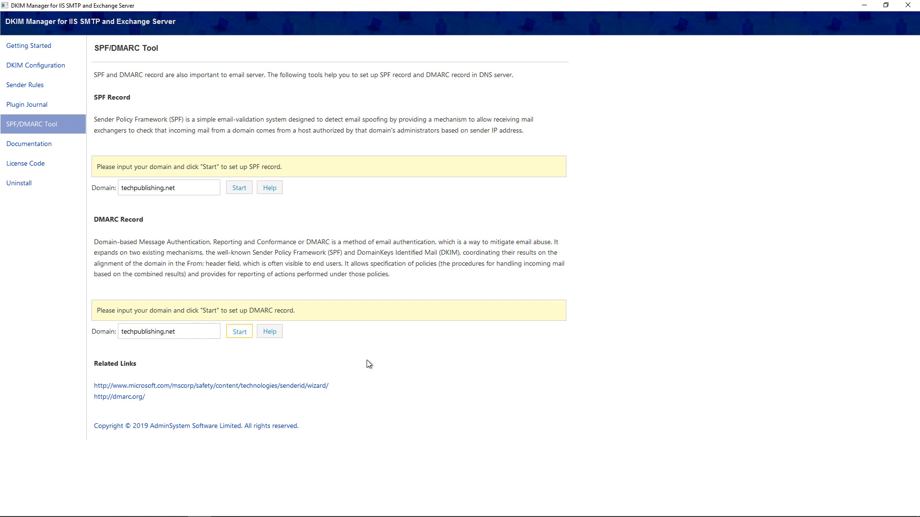
click(239, 332)
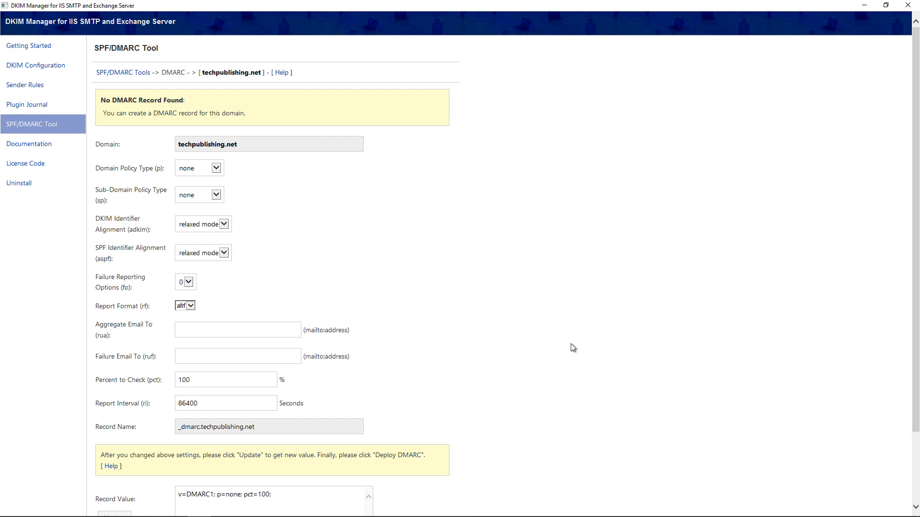
scroll(down, 3)
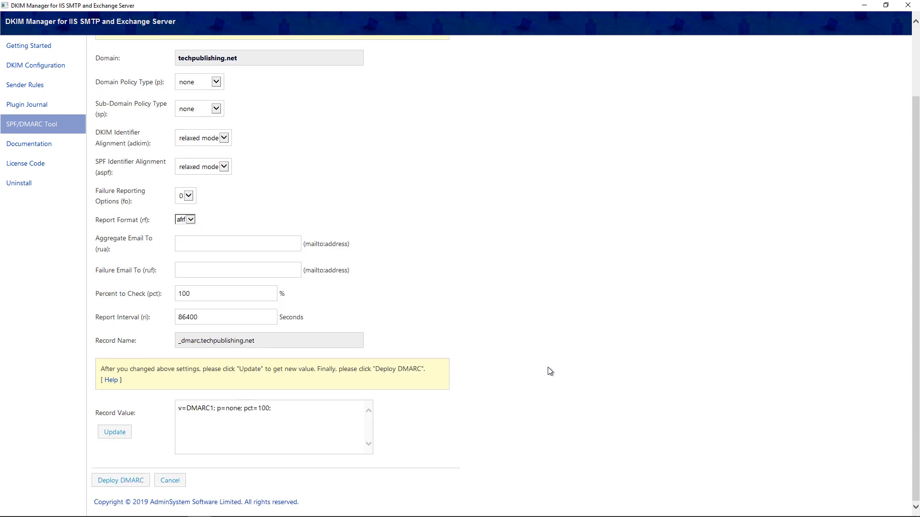
click(120, 481)
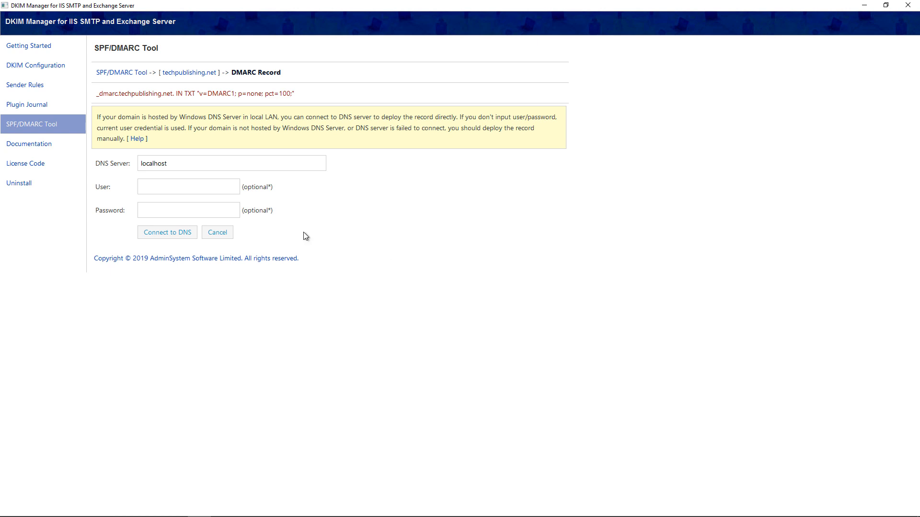
mouse_move(308, 94)
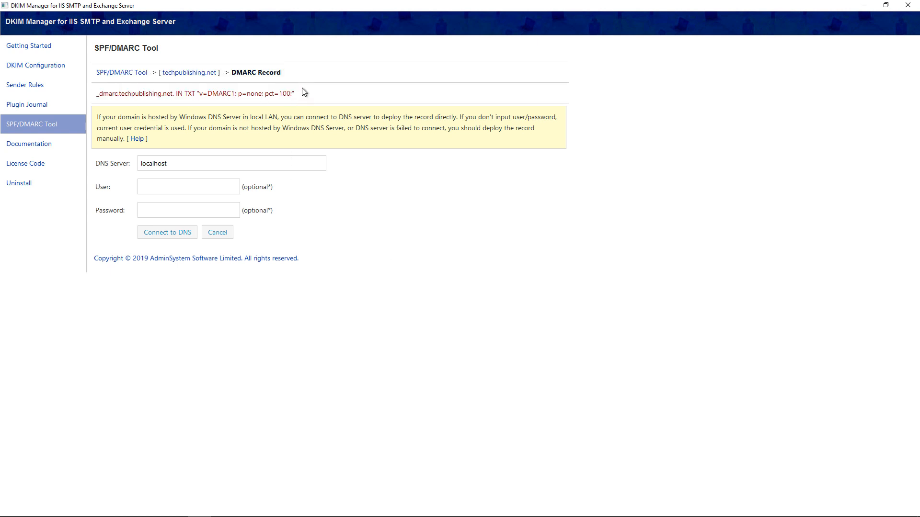
mouse_move(311, 97)
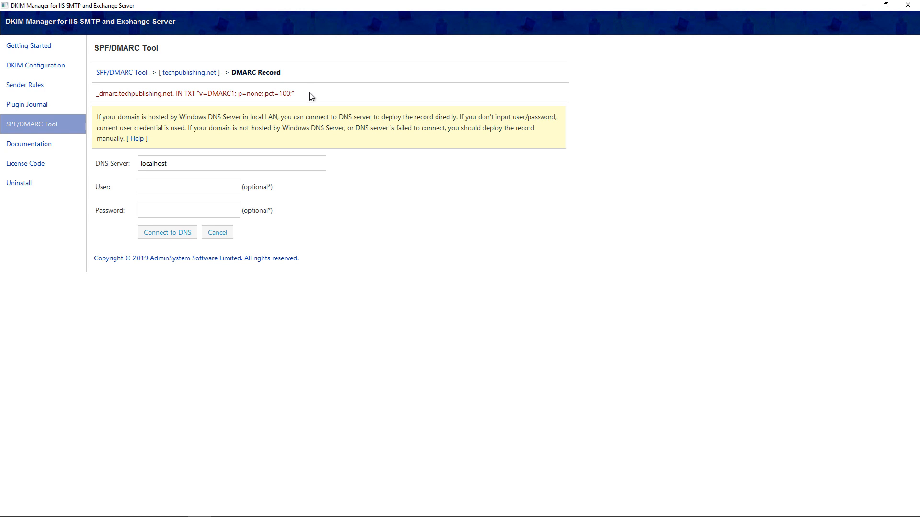
mouse_move(126, 115)
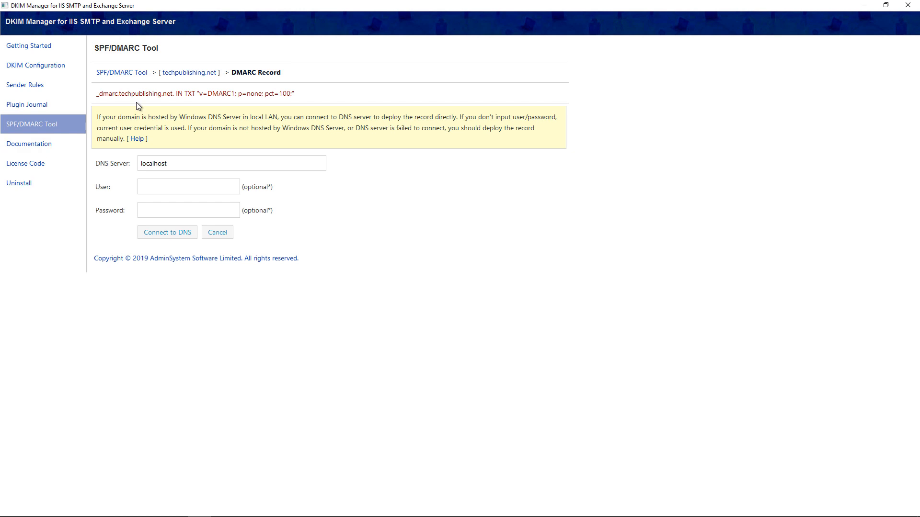
mouse_move(200, 102)
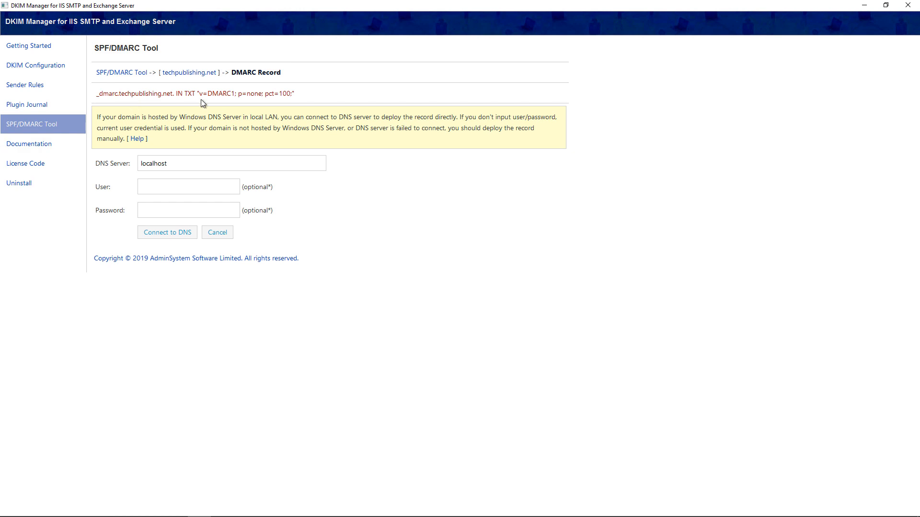
drag(199, 93, 246, 93)
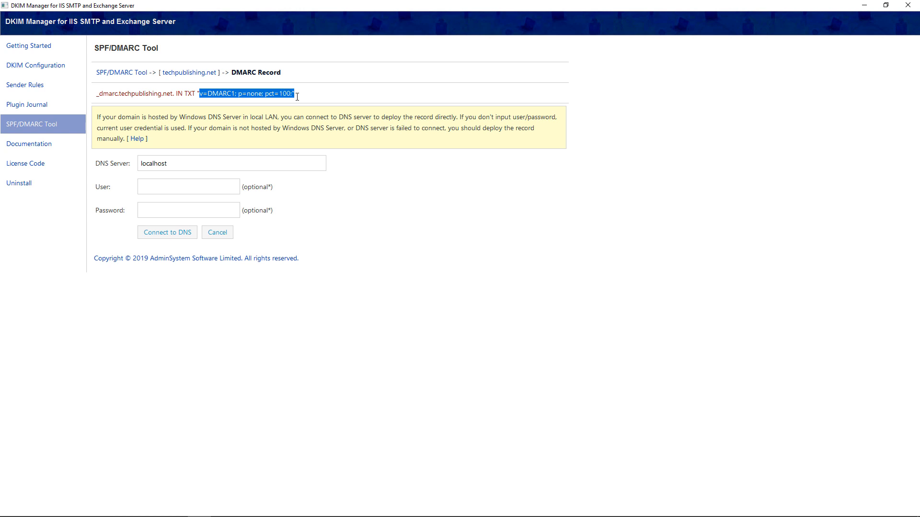
click(337, 93)
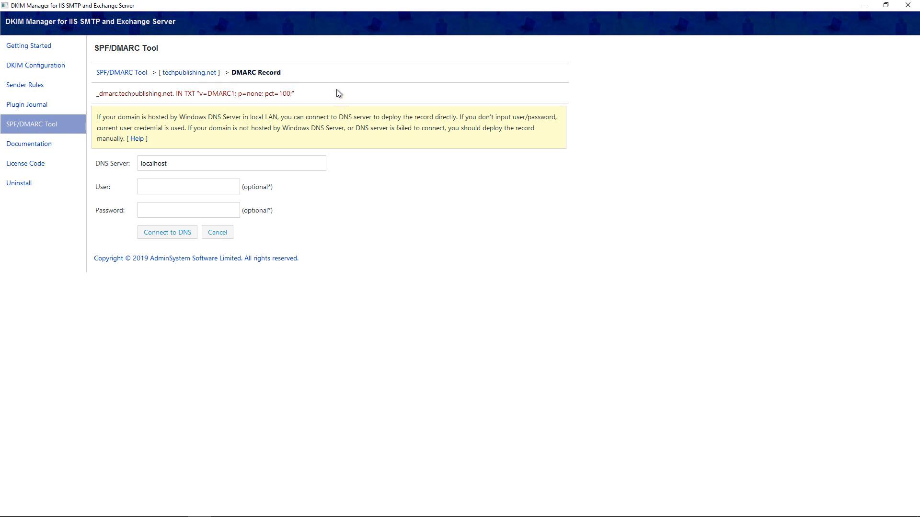
mouse_move(200, 94)
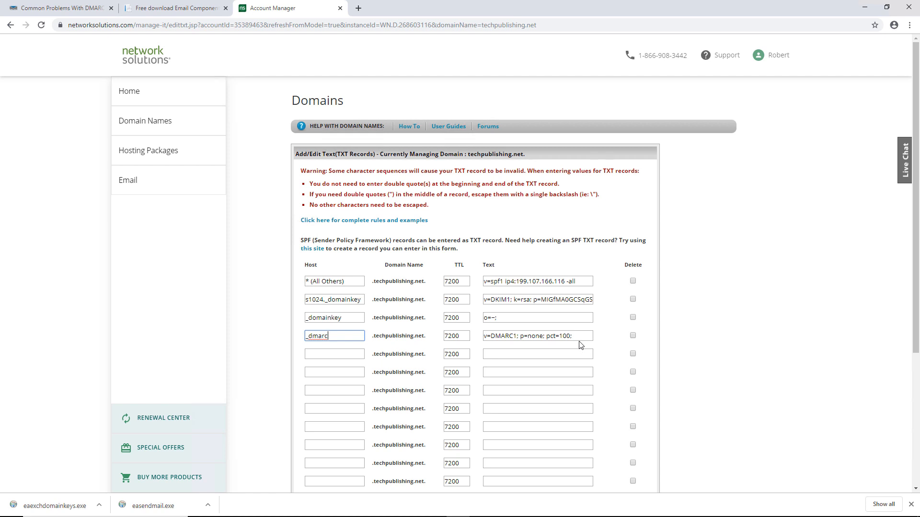
mouse_move(572, 346)
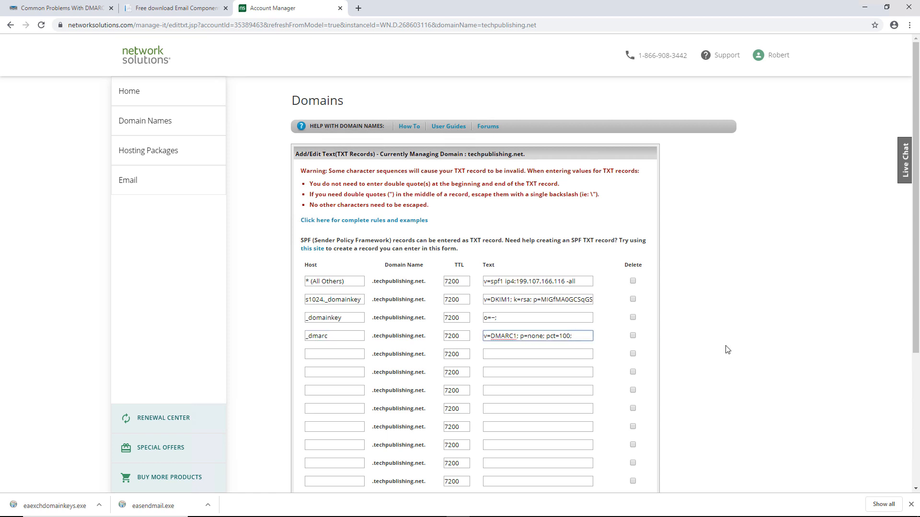
- Submit the _dmarc TXT record and save the three pending DNS record changes
scroll(down, 3)
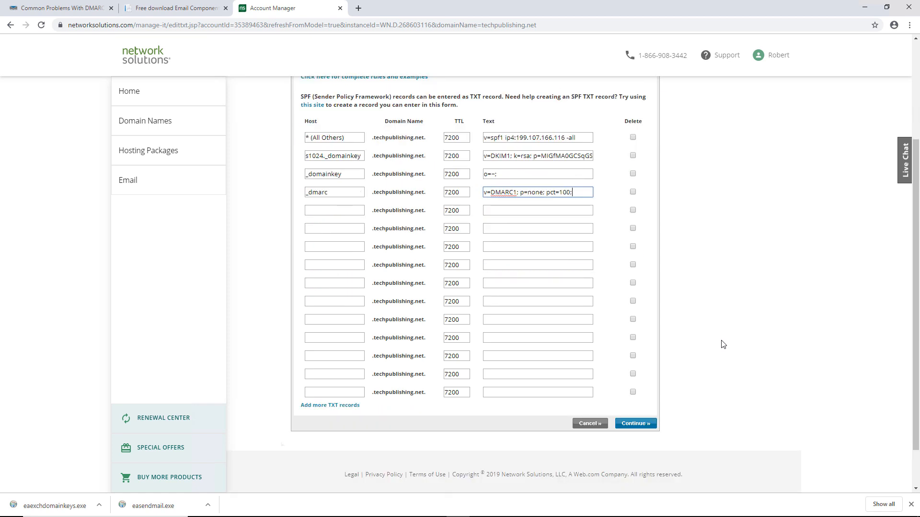
mouse_move(720, 354)
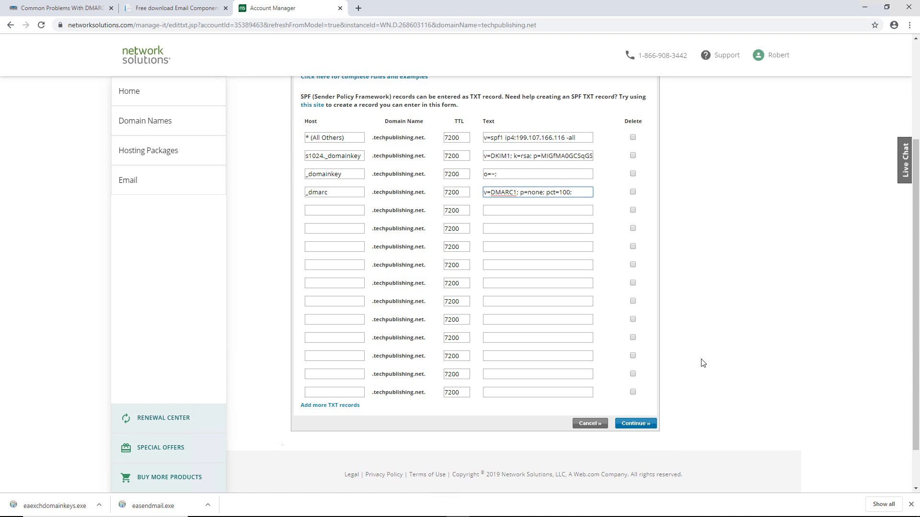
mouse_move(631, 426)
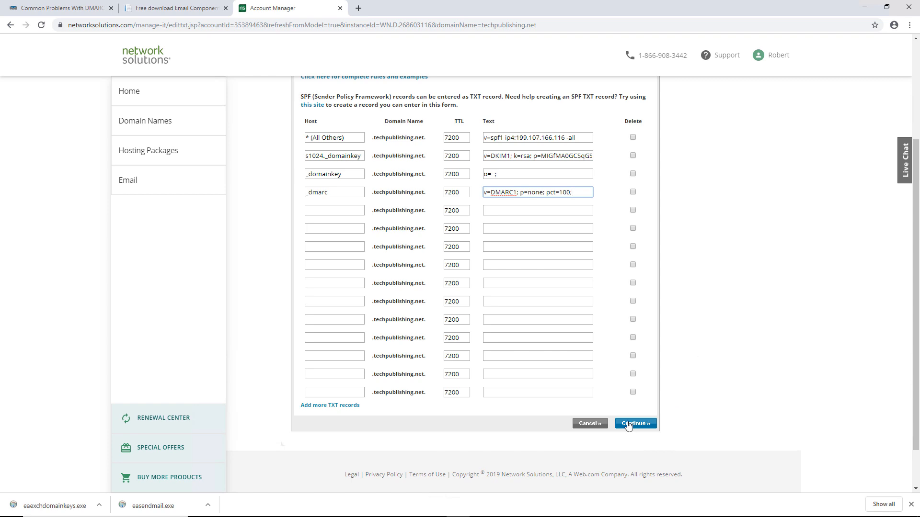
click(635, 423)
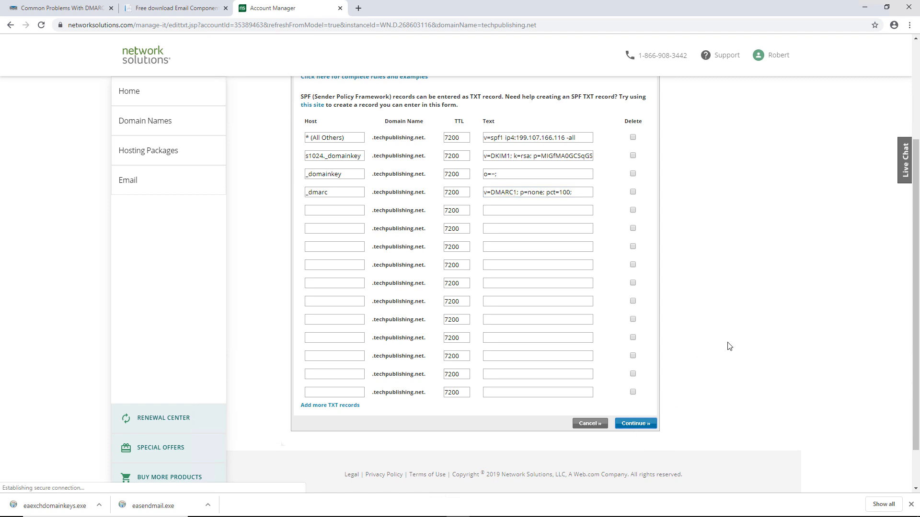
click(635, 423)
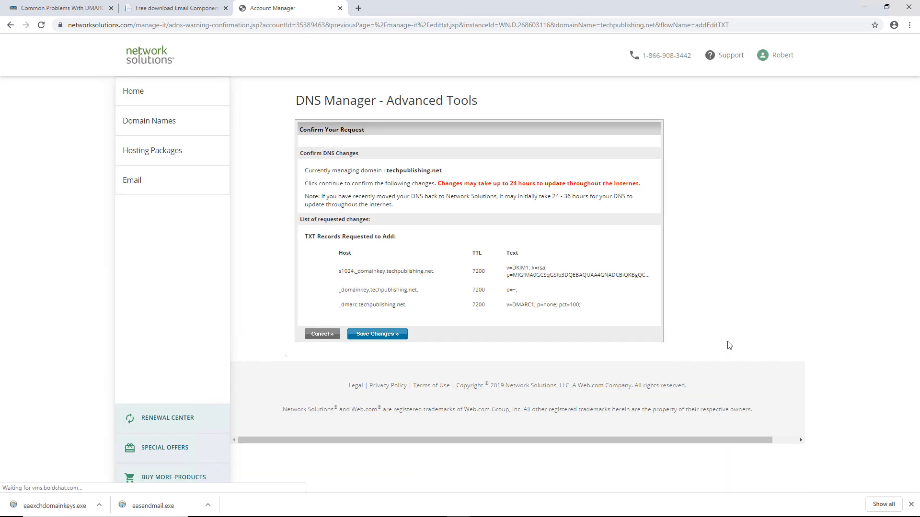
click(377, 334)
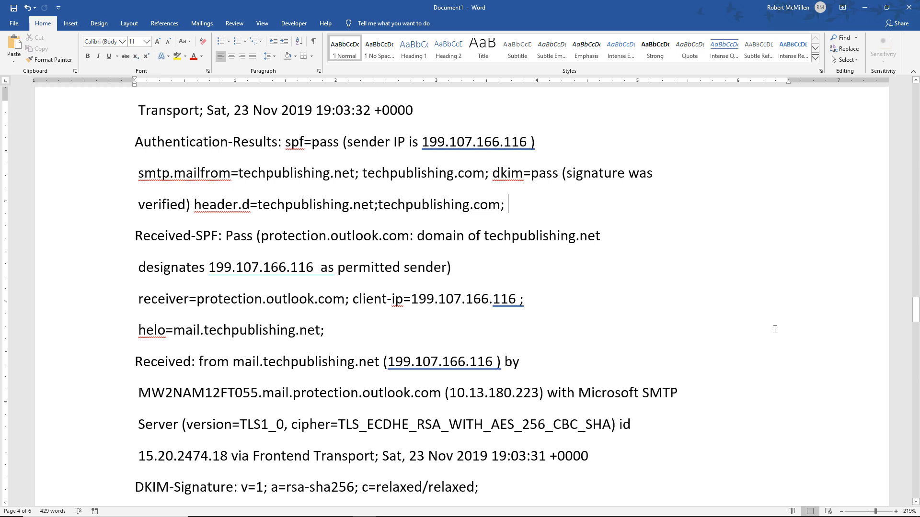
mouse_move(401, 141)
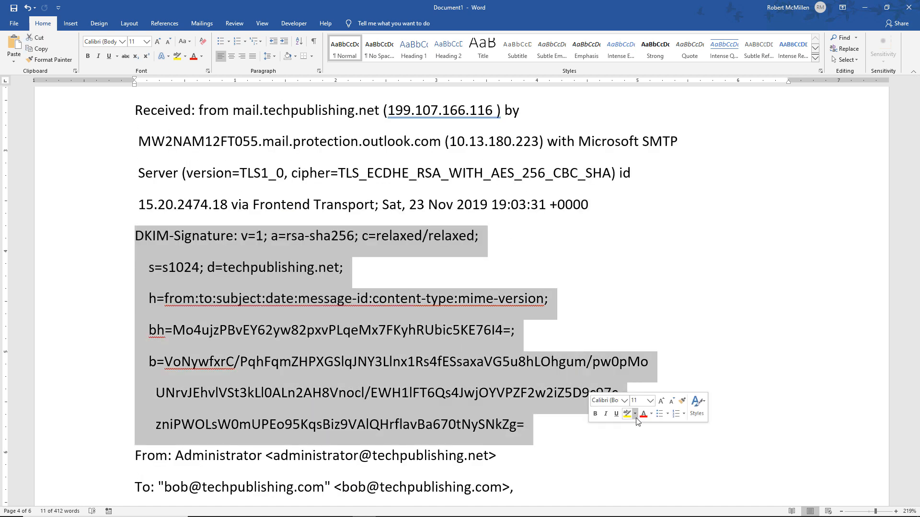
- Scroll the email headers in Word to the spf=pass, dkim=pass results and DKIM-Signature block
scroll(down, 3)
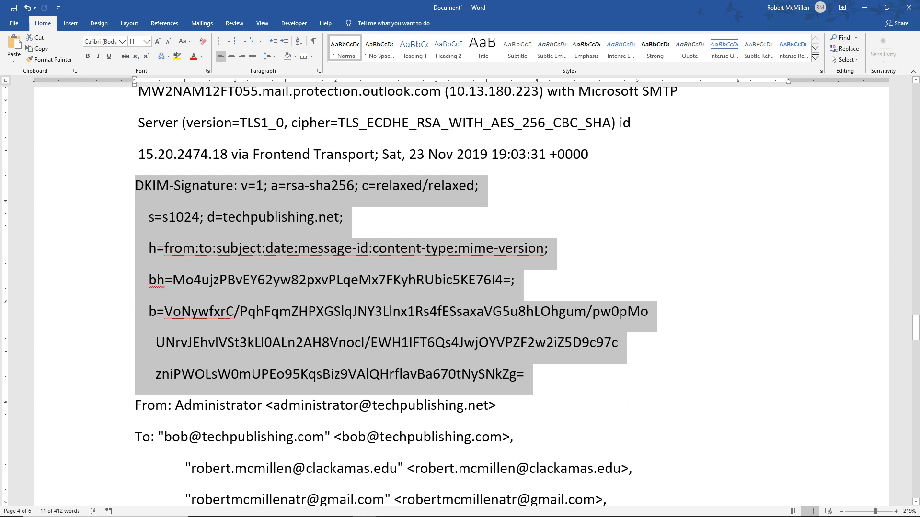